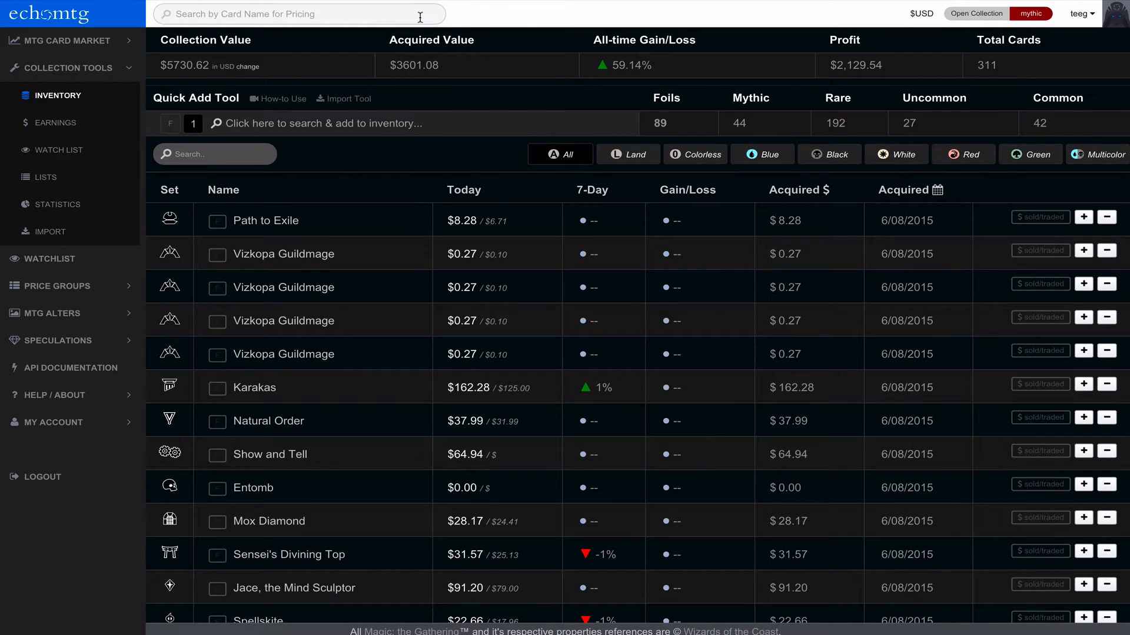
# - Change Path to Exile's acquired price from $8.28 to $3
pyautogui.click(786, 221)
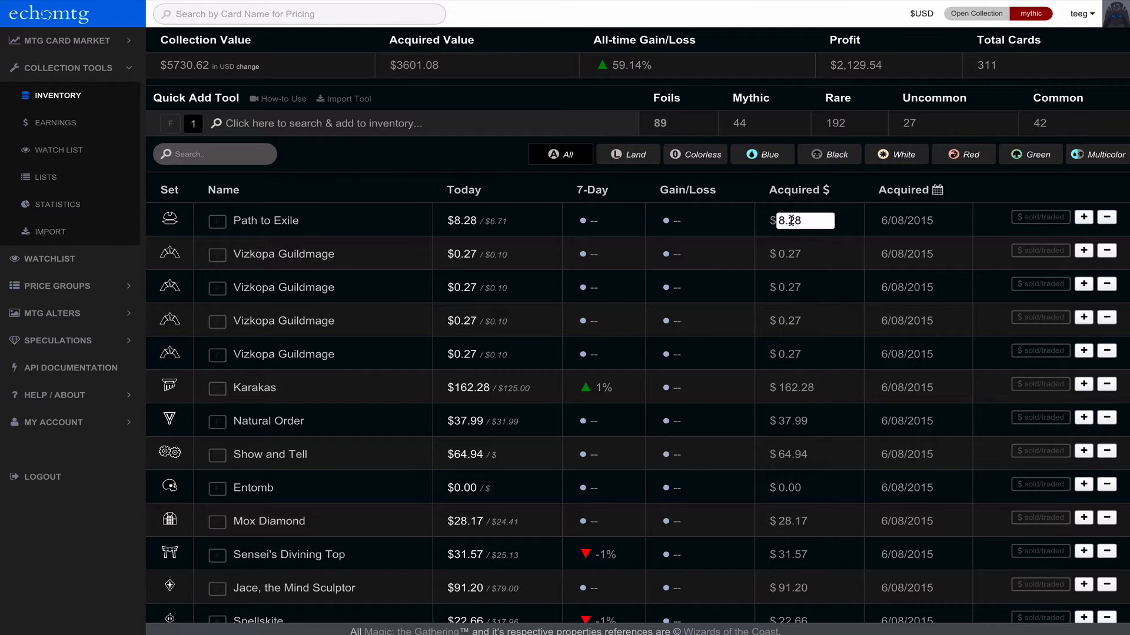
pyautogui.doubleClick(789, 221)
pyautogui.write('3')
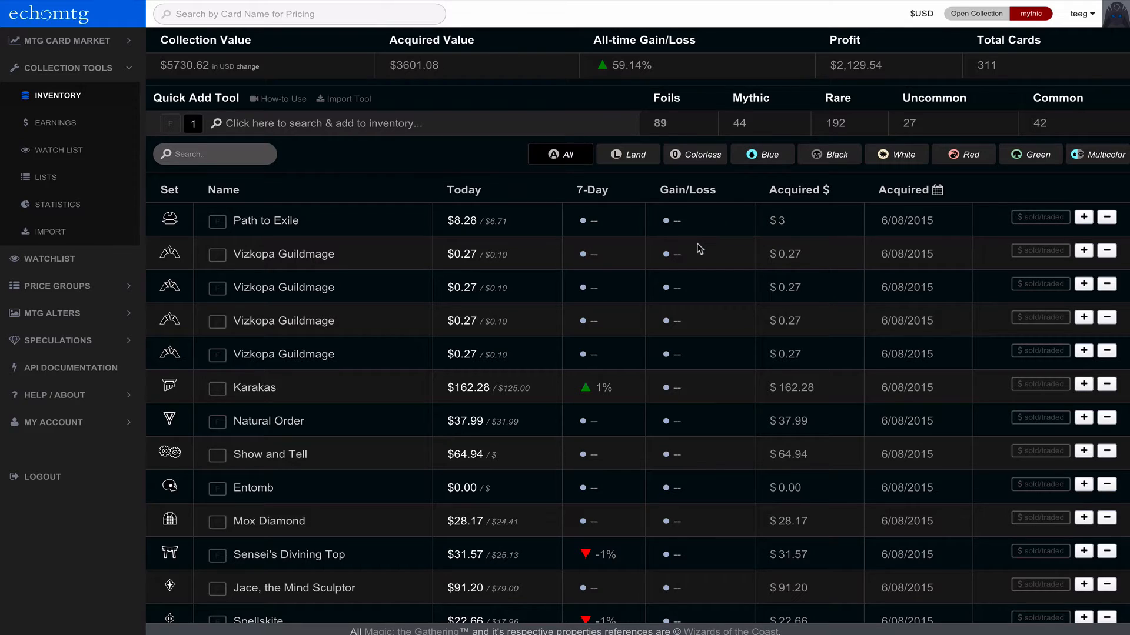
pyautogui.moveTo(545, 134)
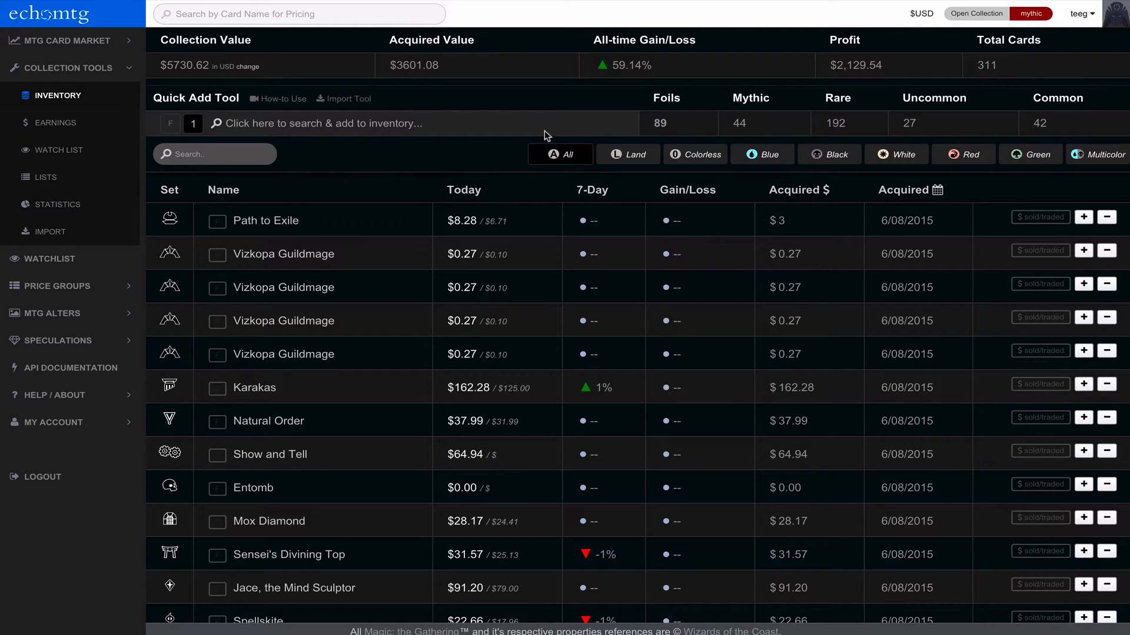
pyautogui.moveTo(455, 74)
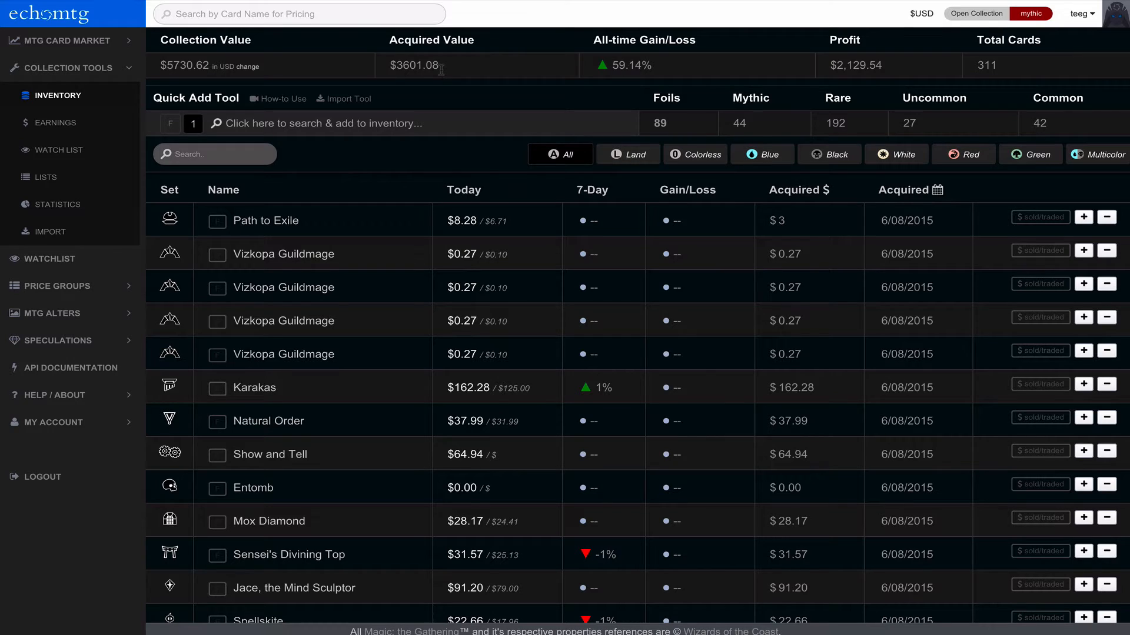
pyautogui.moveTo(609, 62)
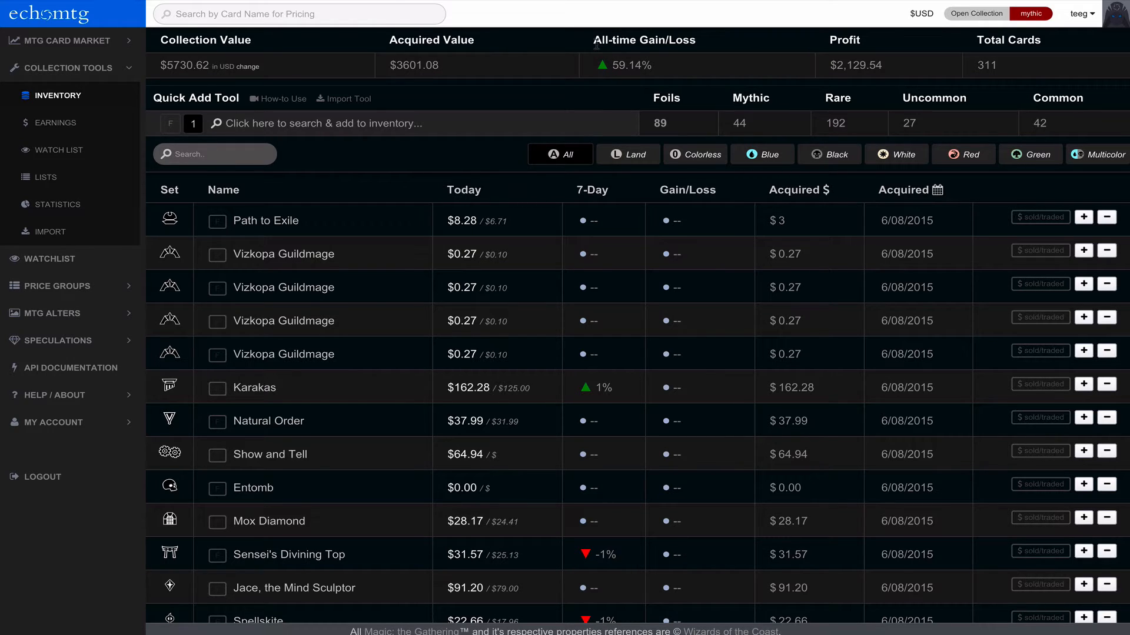
pyautogui.doubleClick(624, 66)
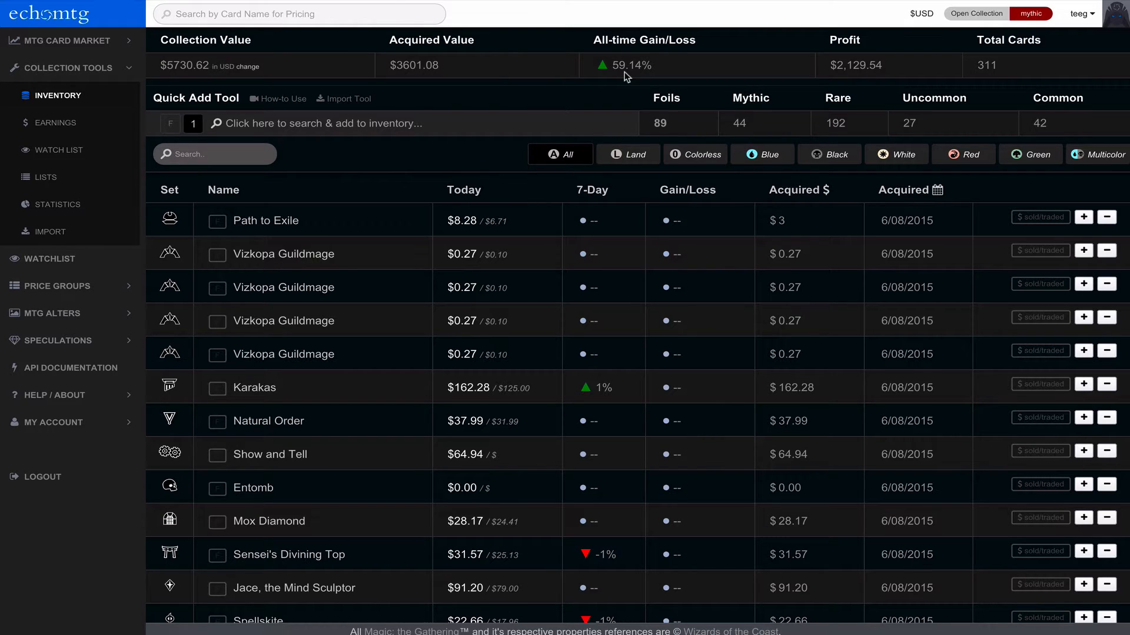
pyautogui.moveTo(849, 66)
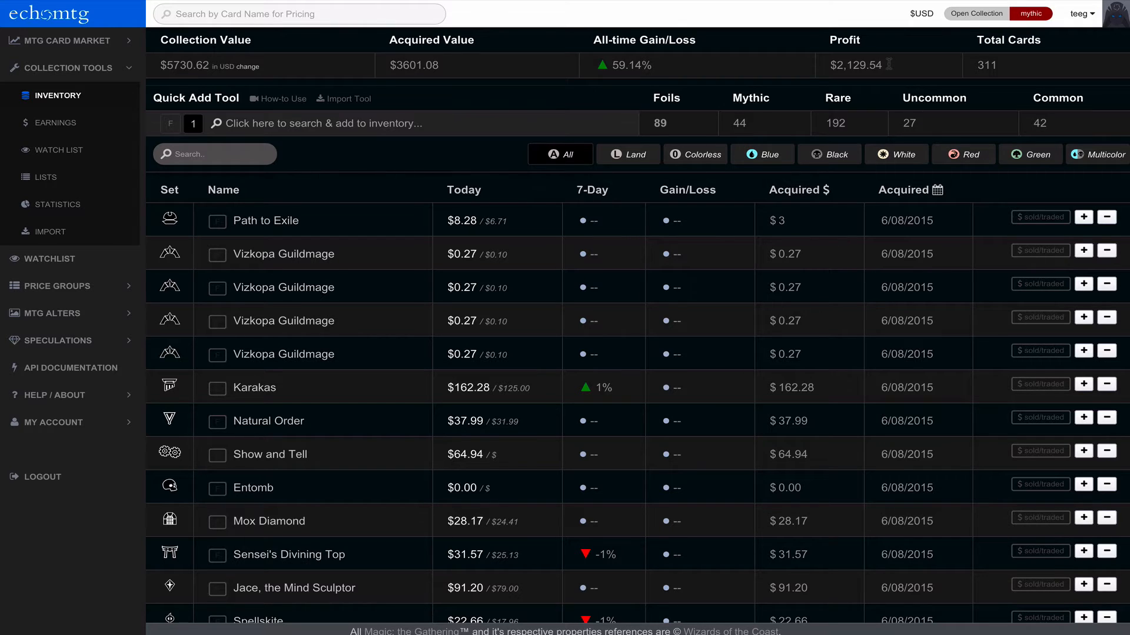
pyautogui.moveTo(975, 51)
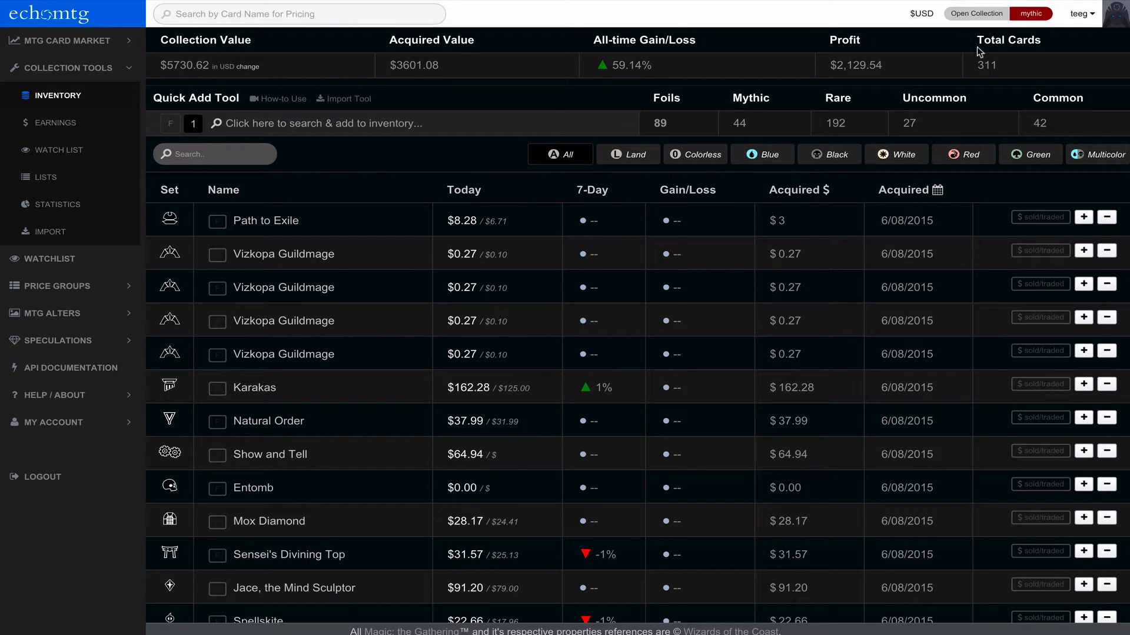
pyautogui.moveTo(981, 80)
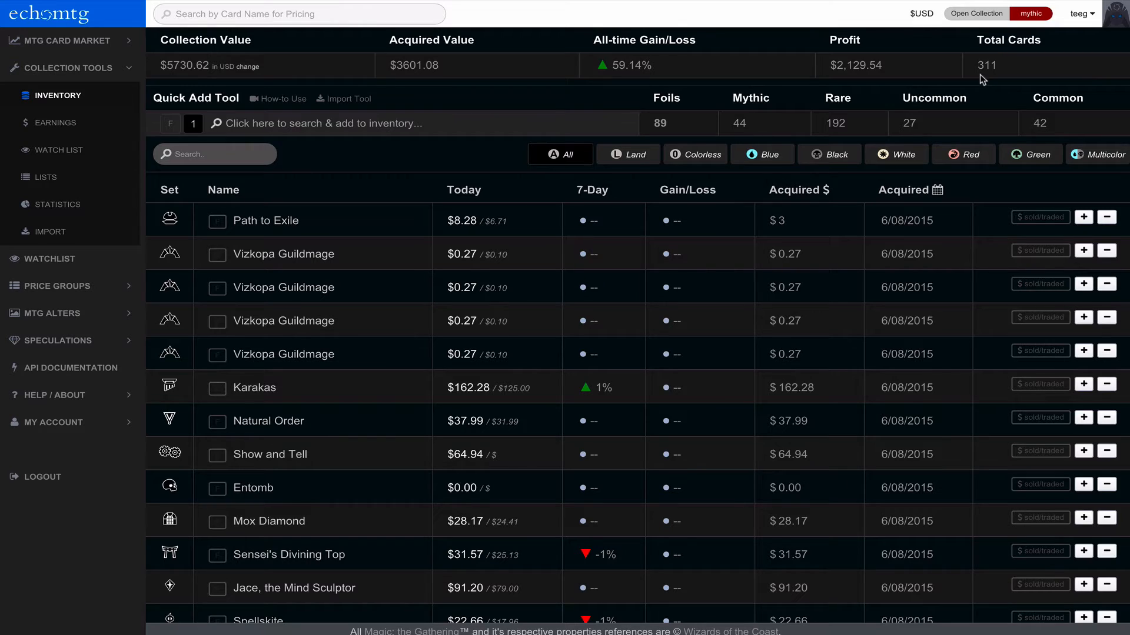
pyautogui.moveTo(986, 70)
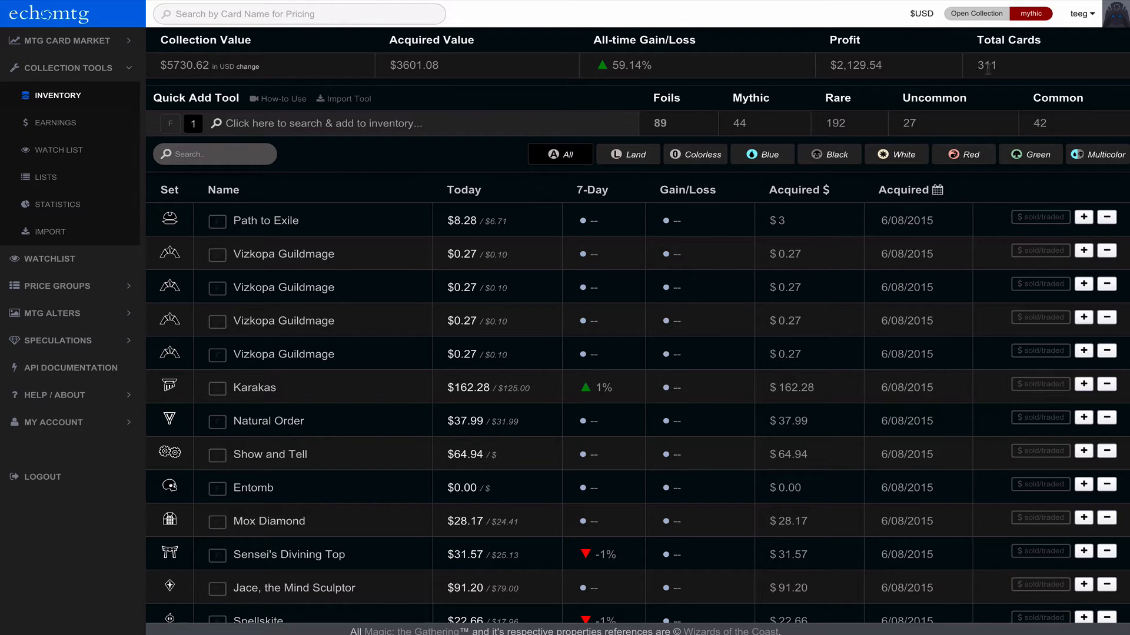
pyautogui.moveTo(523, 54)
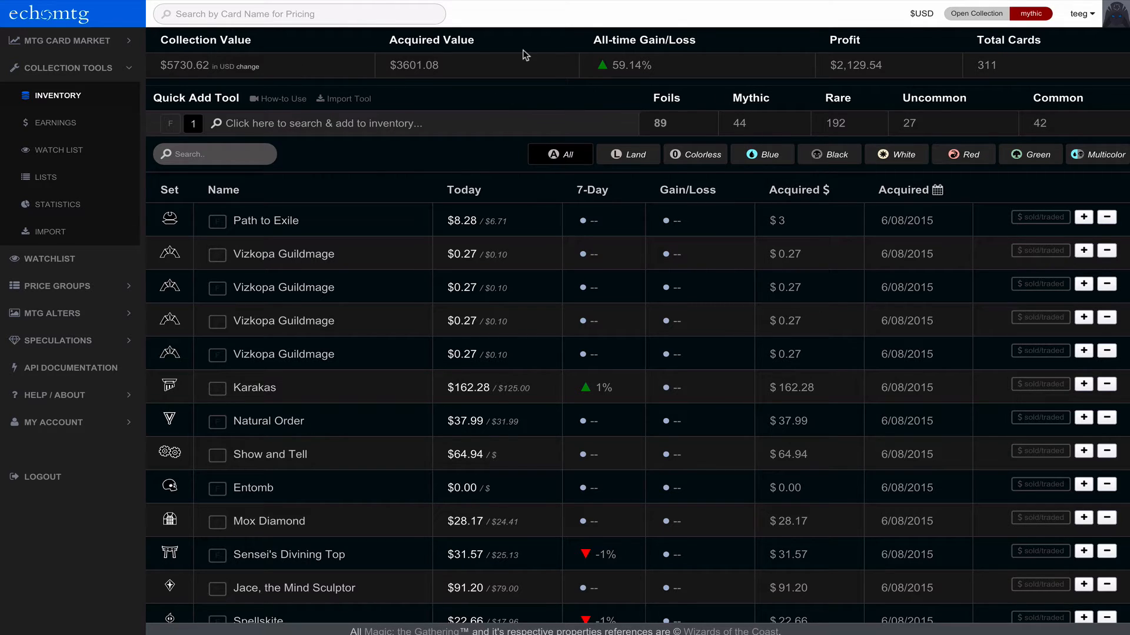
pyautogui.moveTo(1008, 73)
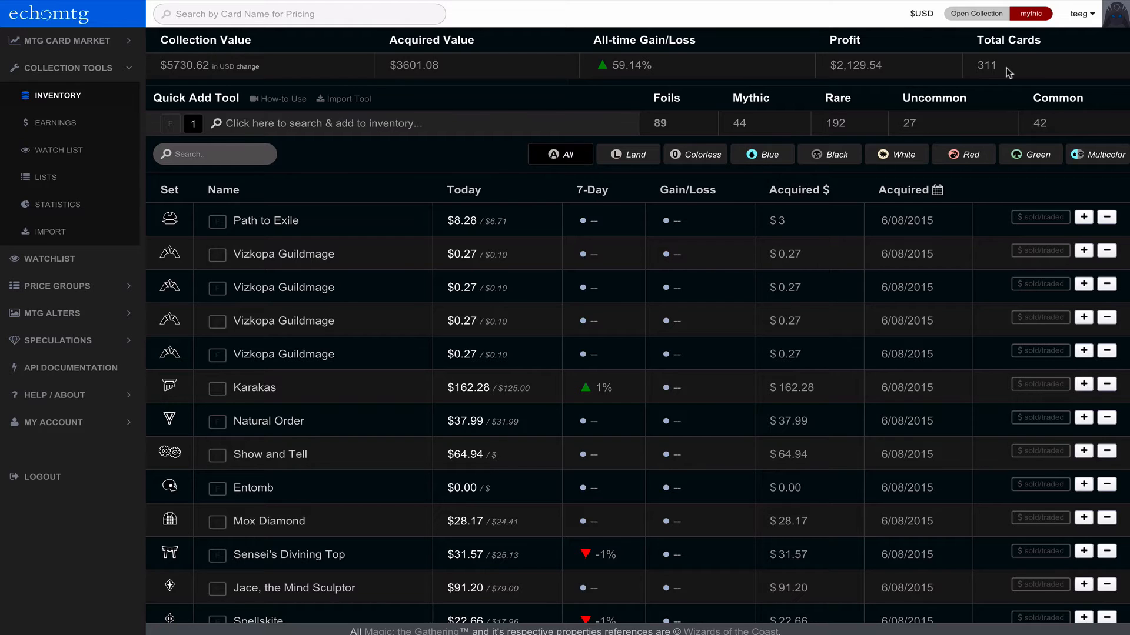
pyautogui.moveTo(1012, 71)
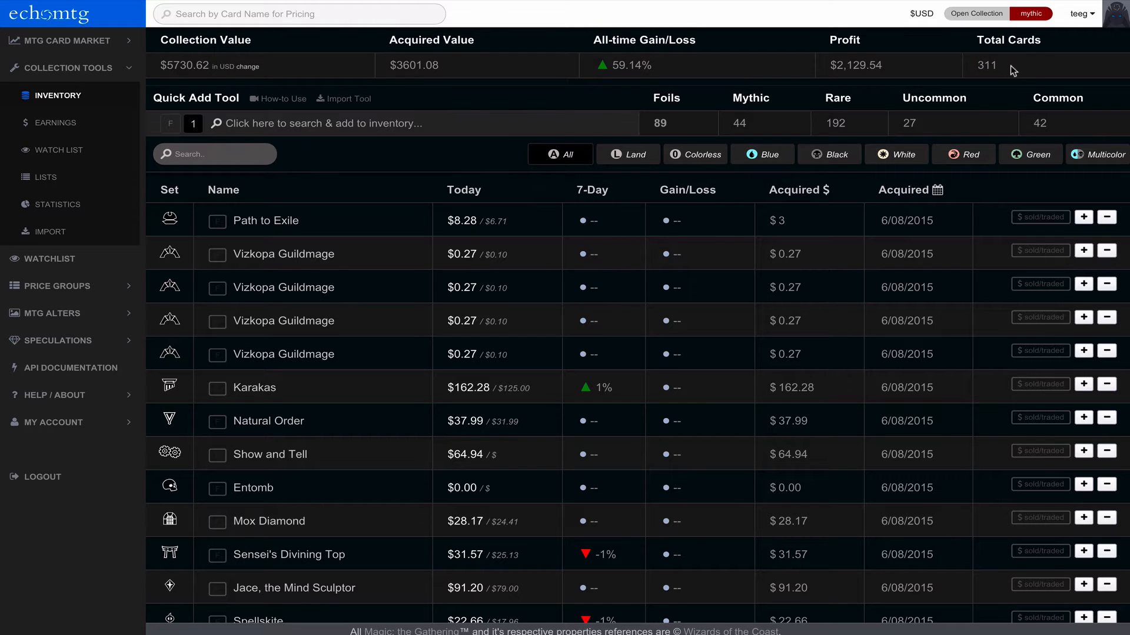
pyautogui.moveTo(793, 127)
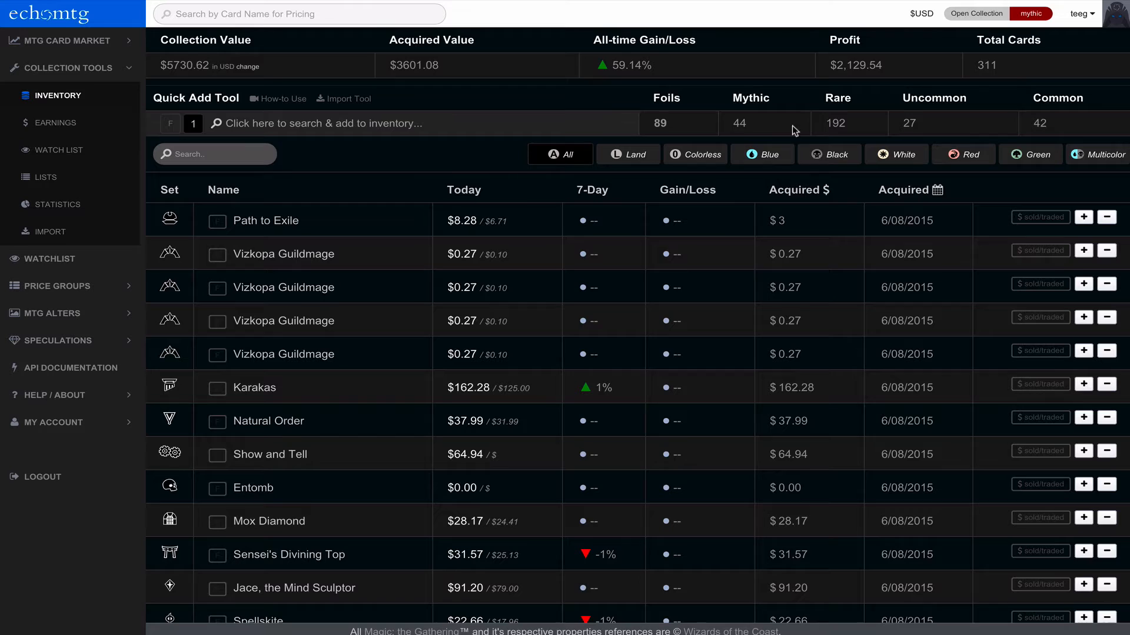
pyautogui.moveTo(280, 109)
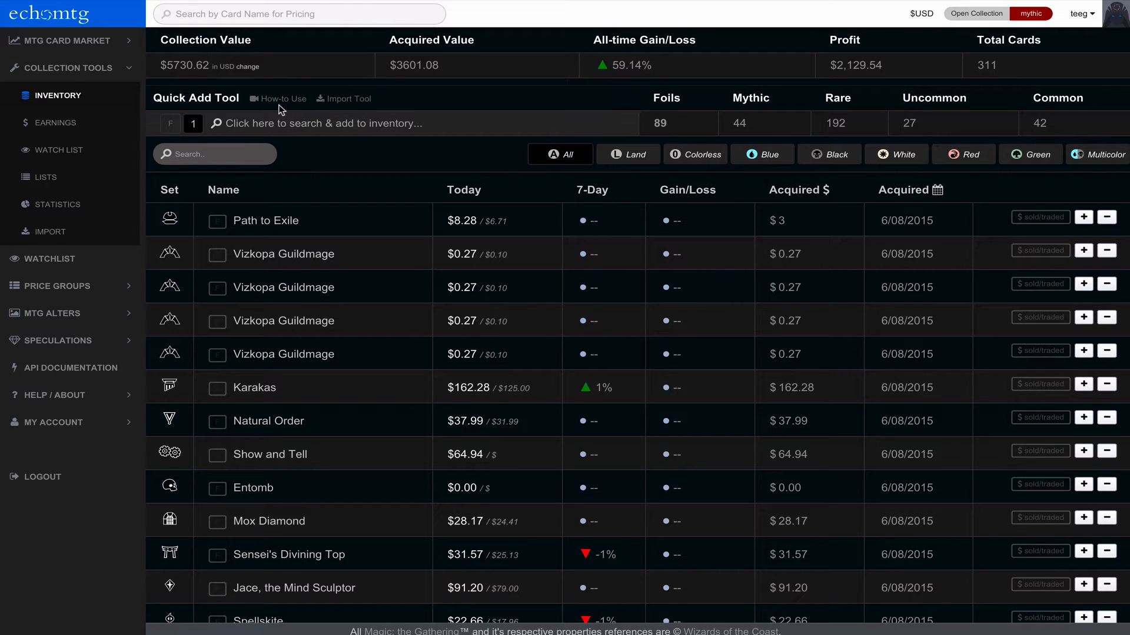
pyautogui.moveTo(290, 103)
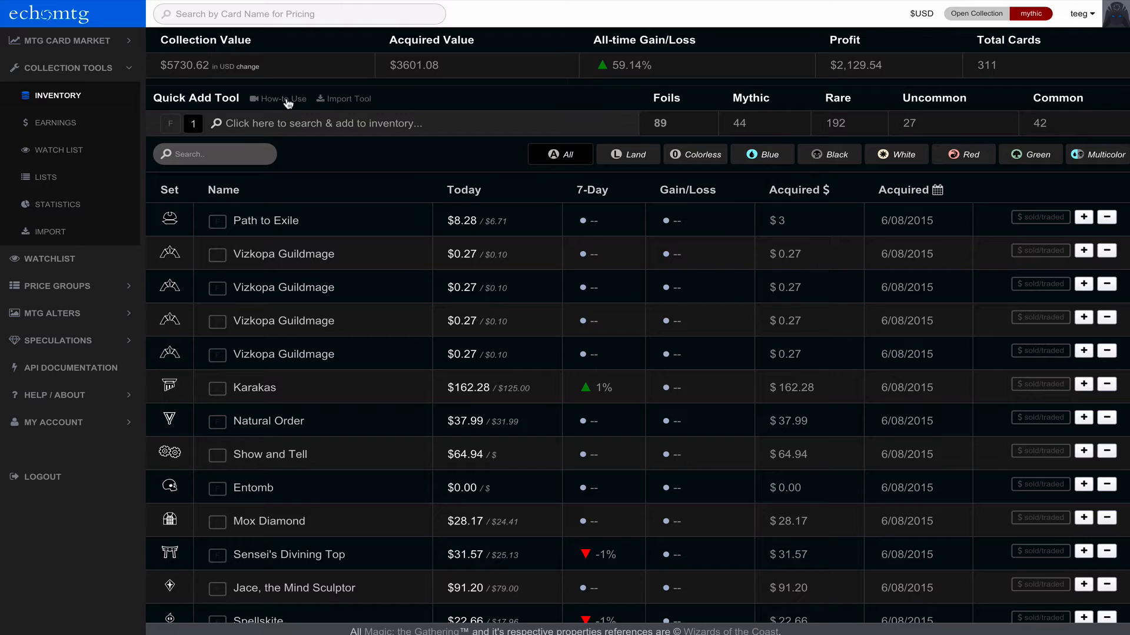
pyautogui.moveTo(340, 106)
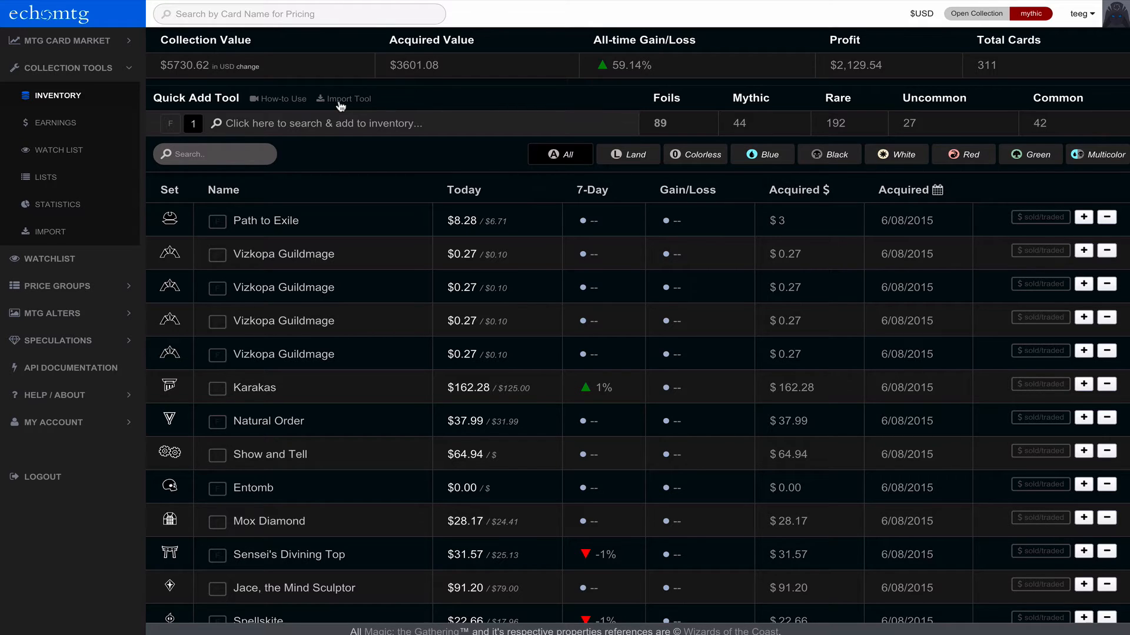
pyautogui.moveTo(698, 80)
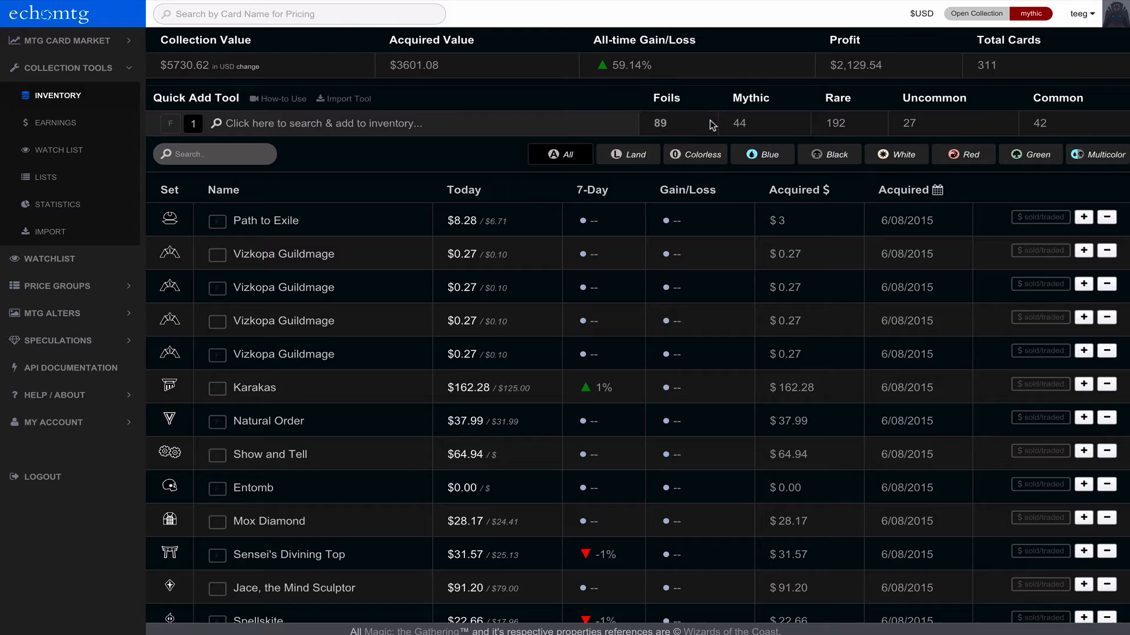
pyautogui.moveTo(1071, 130)
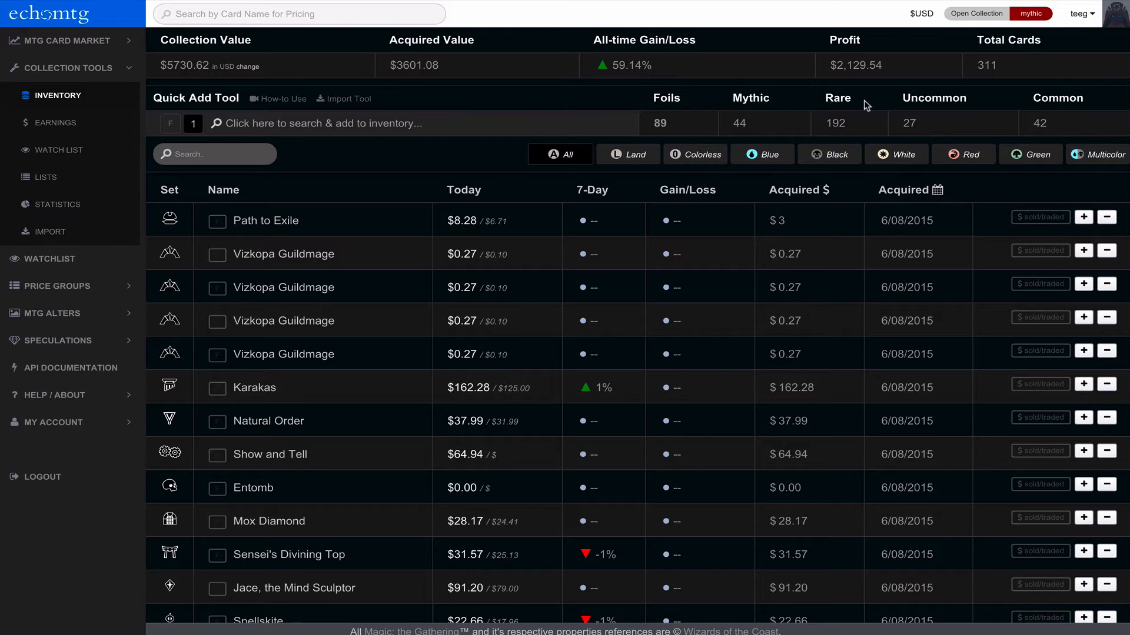
pyautogui.moveTo(203, 115)
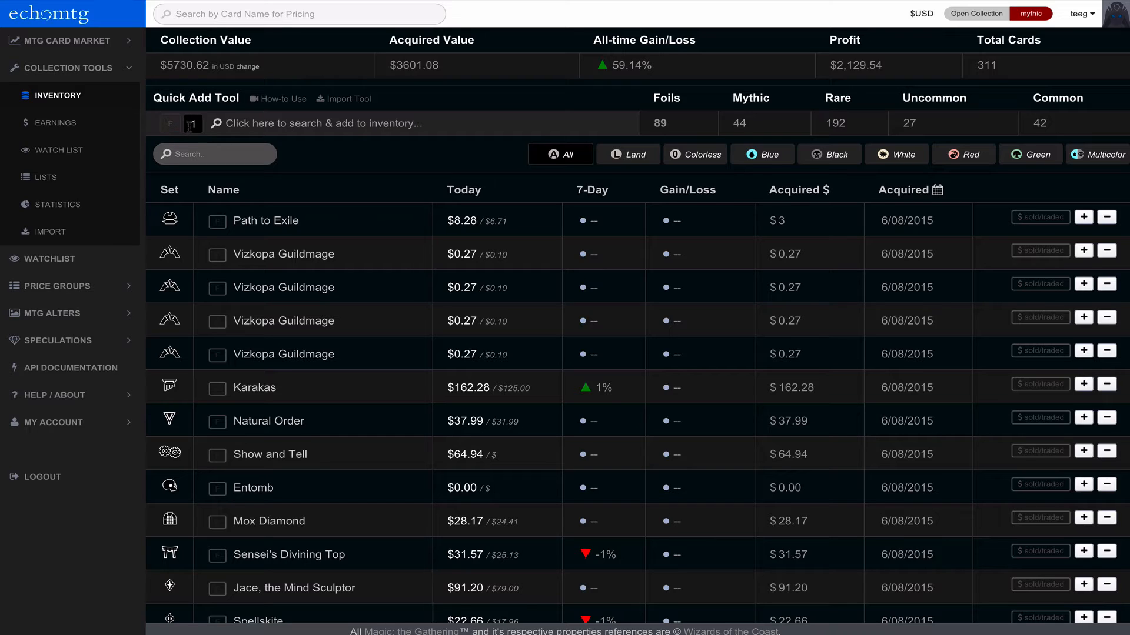
# - Quick-add a foil Vendilion Clique, searching 'vendi', bringing totals to 312 cards and 90 foils
pyautogui.click(169, 124)
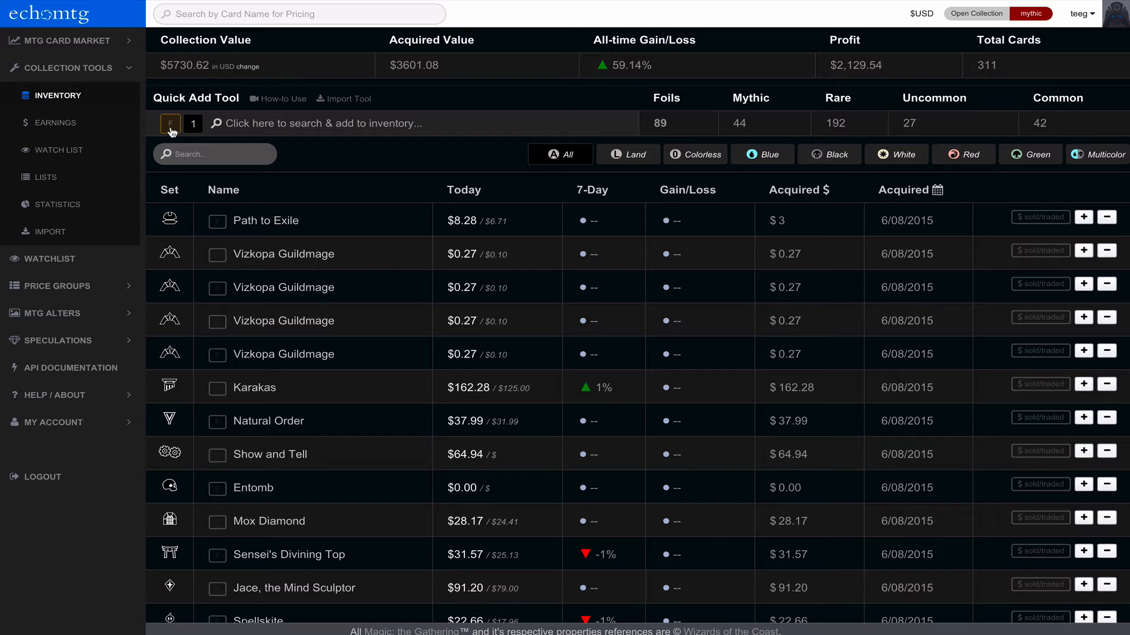
pyautogui.moveTo(240, 140)
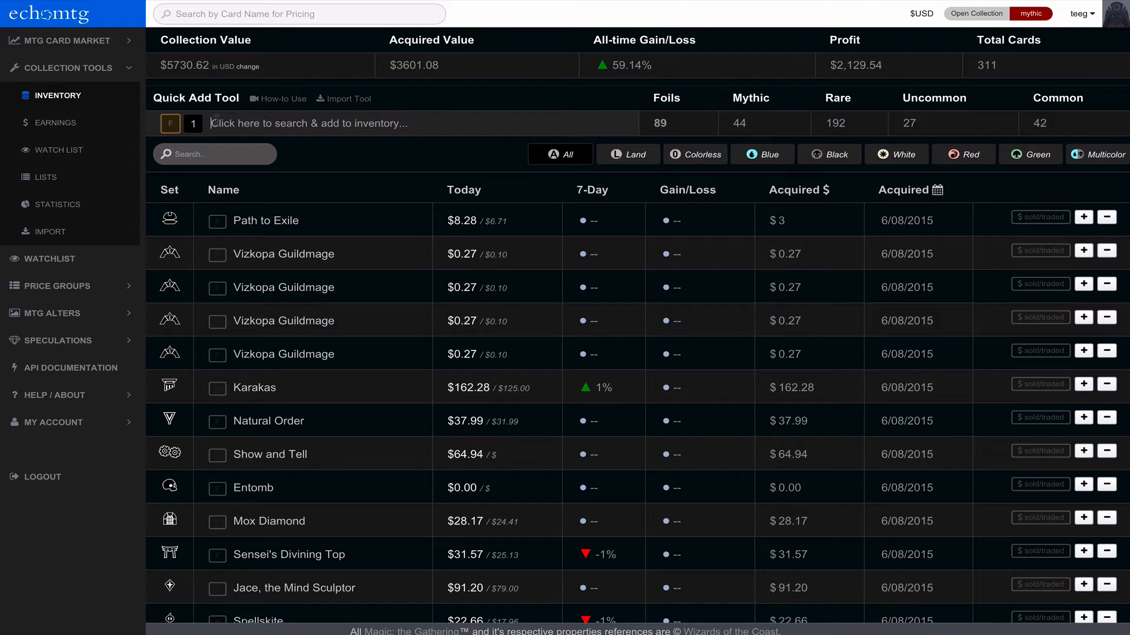
pyautogui.write('vendilion Clique')
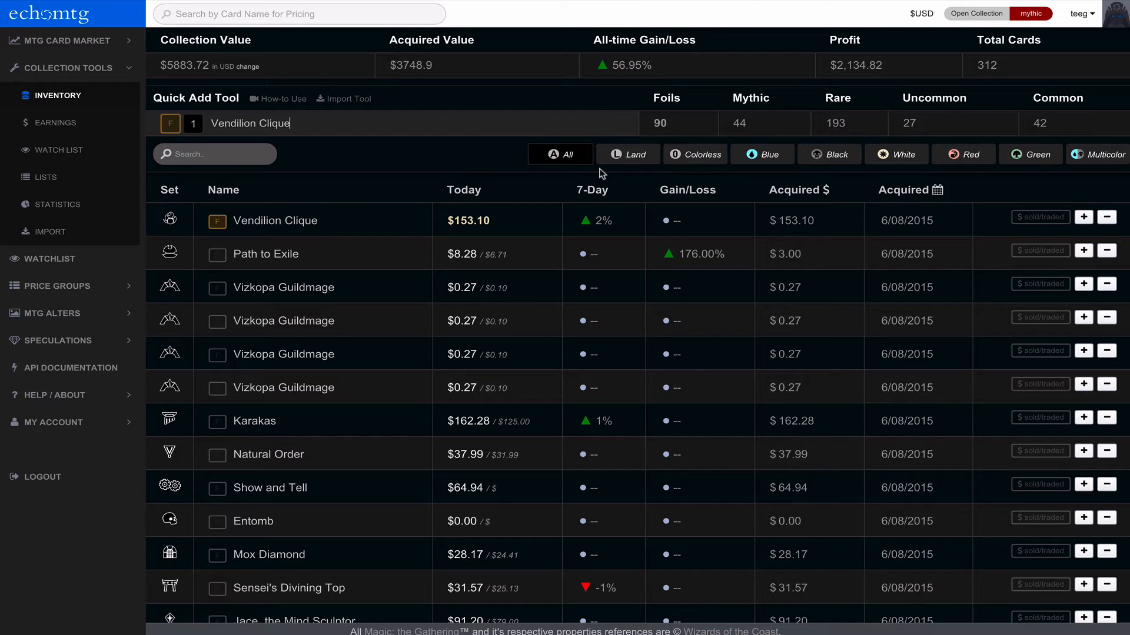
pyautogui.moveTo(584, 211)
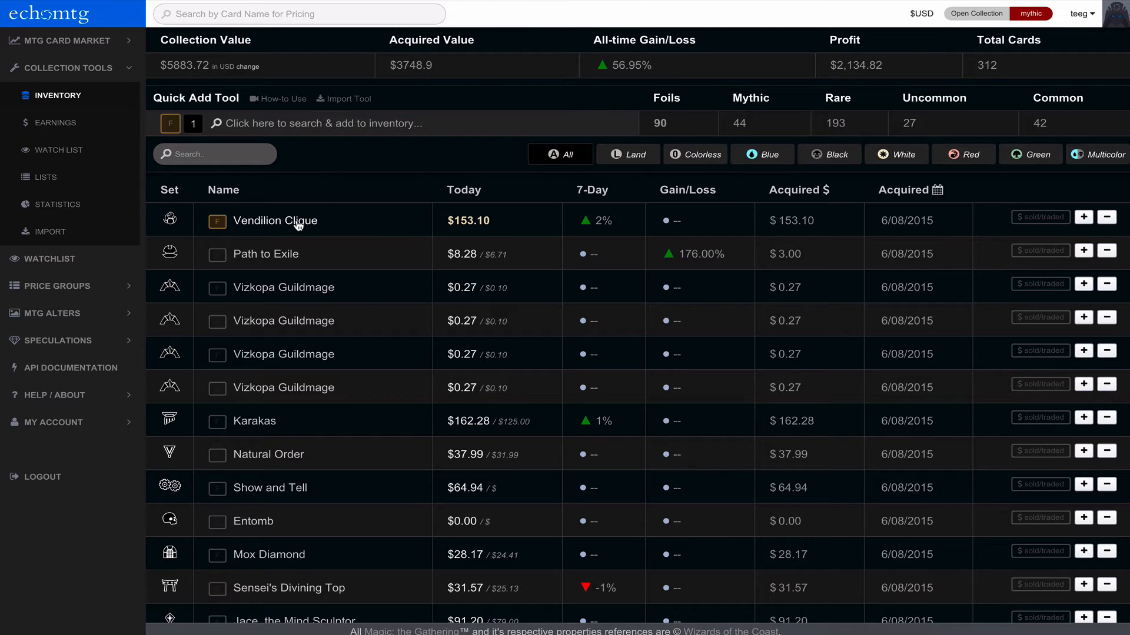
# - Set the foil Vendilion Clique's acquired price to $50, showing a 206.20% gain
pyautogui.click(275, 222)
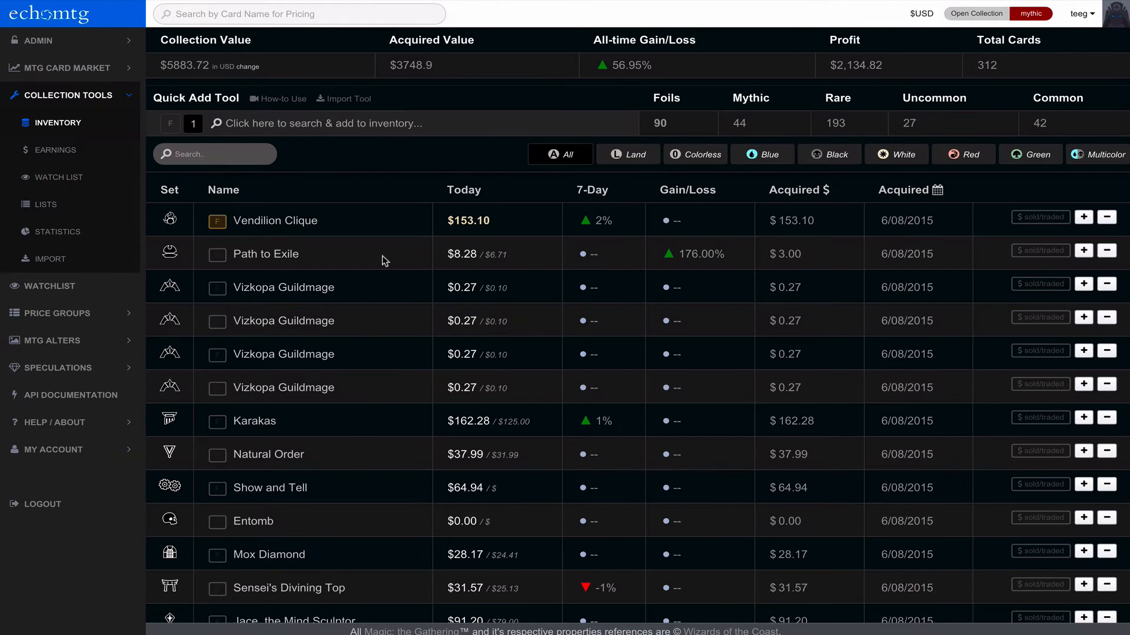
pyautogui.moveTo(712, 234)
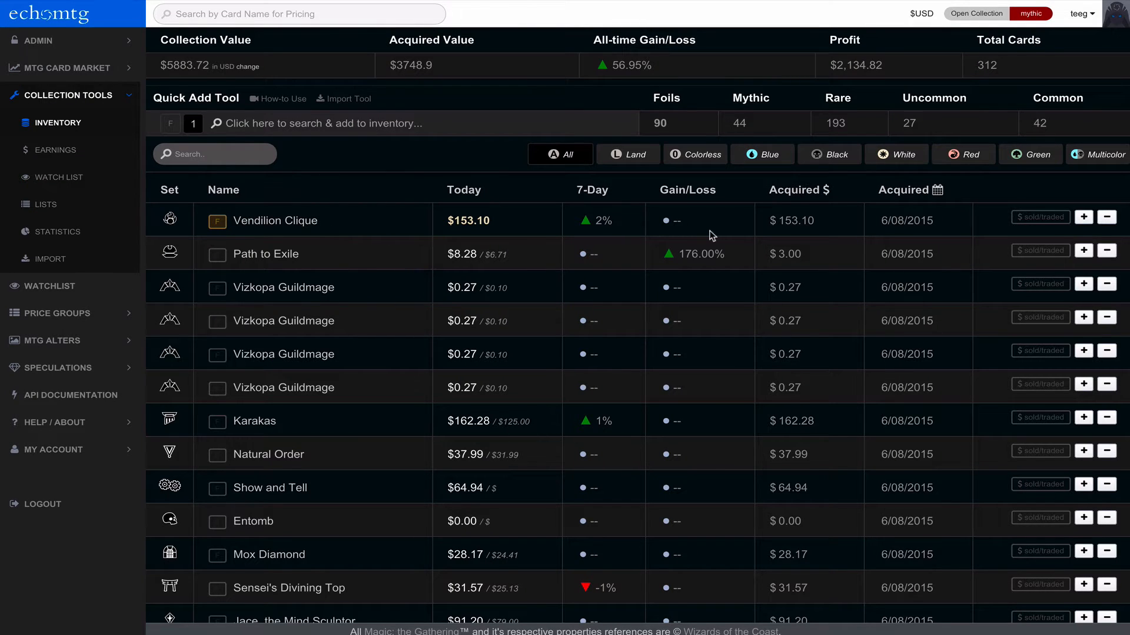
pyautogui.moveTo(633, 225)
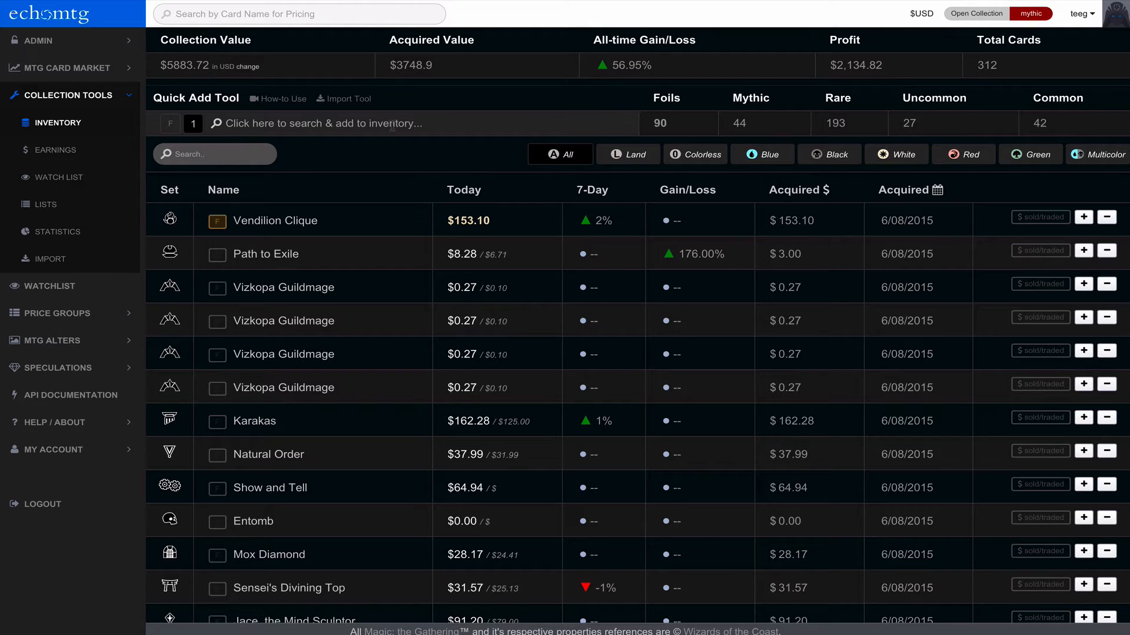
pyautogui.click(790, 221)
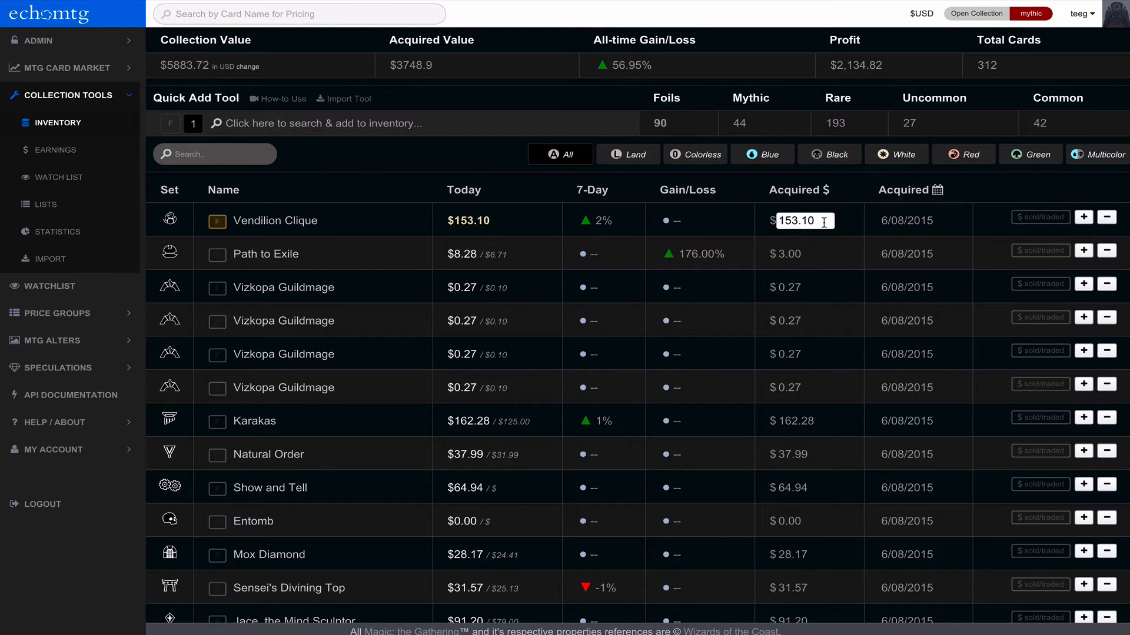
pyautogui.click(776, 226)
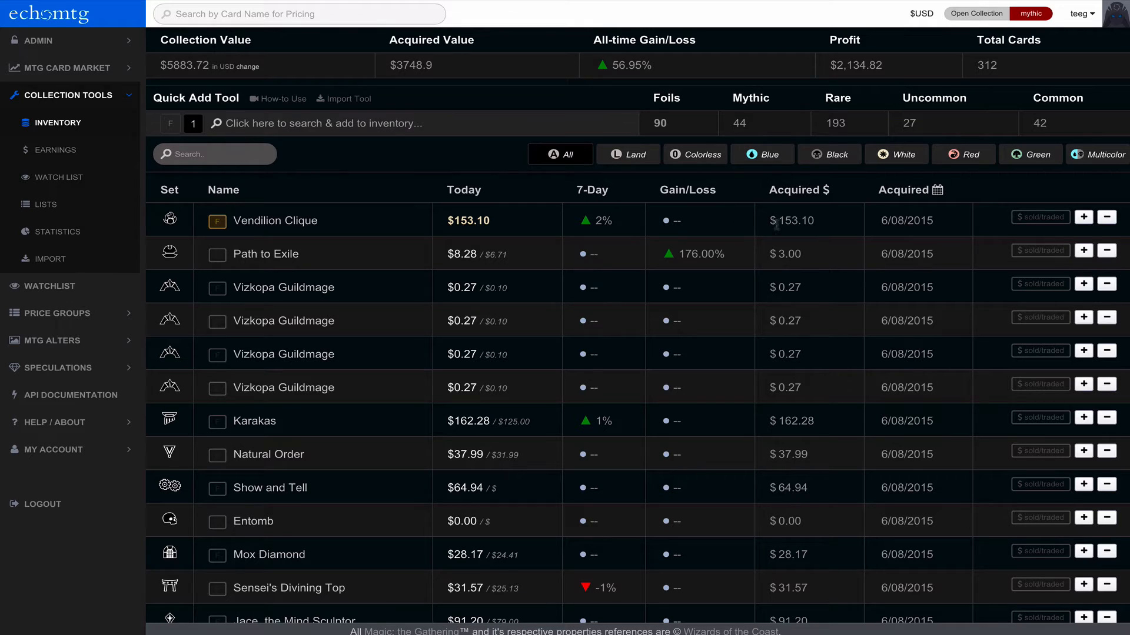
pyautogui.click(796, 220)
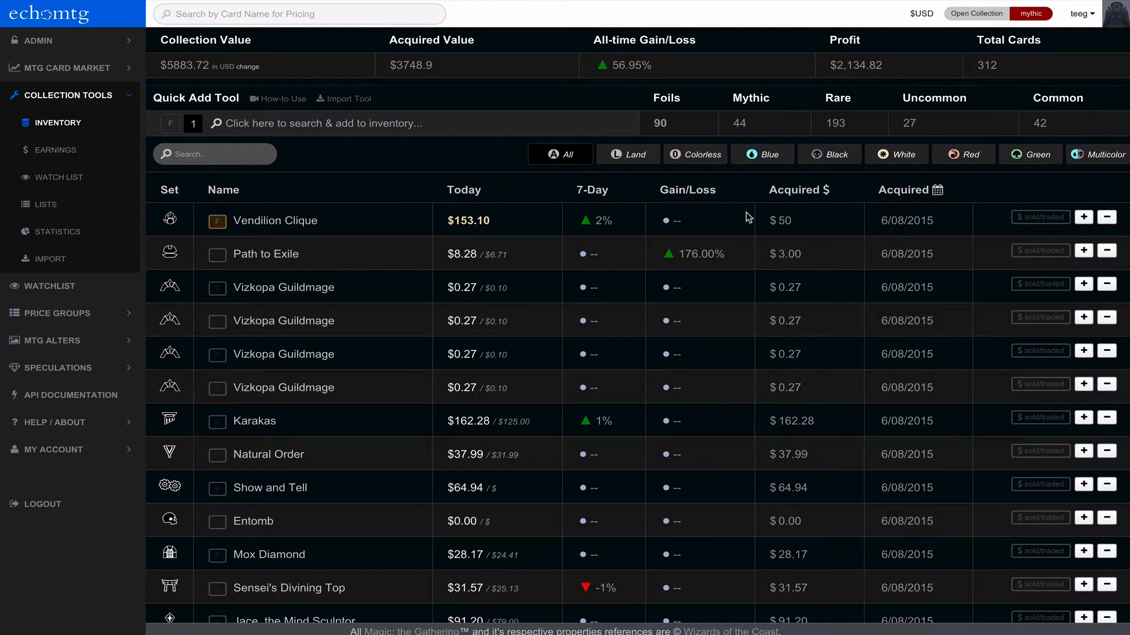
pyautogui.click(785, 221)
pyautogui.write('4')
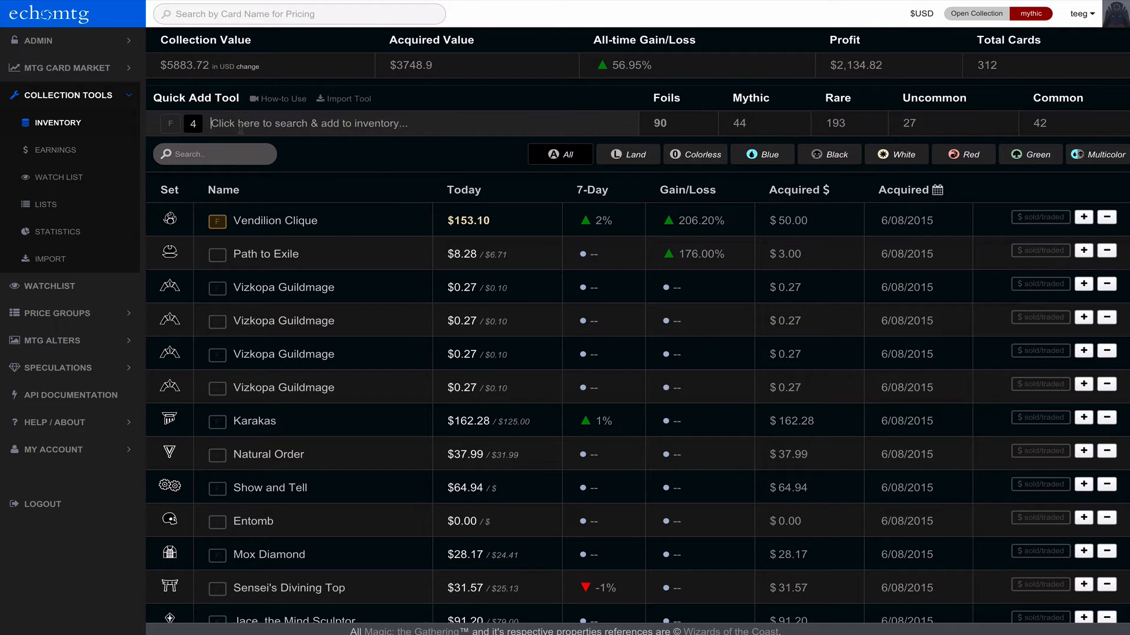
# - Quick-add four foil Delver of Secrets copies at $4 acquired price each
pyautogui.write('dev')
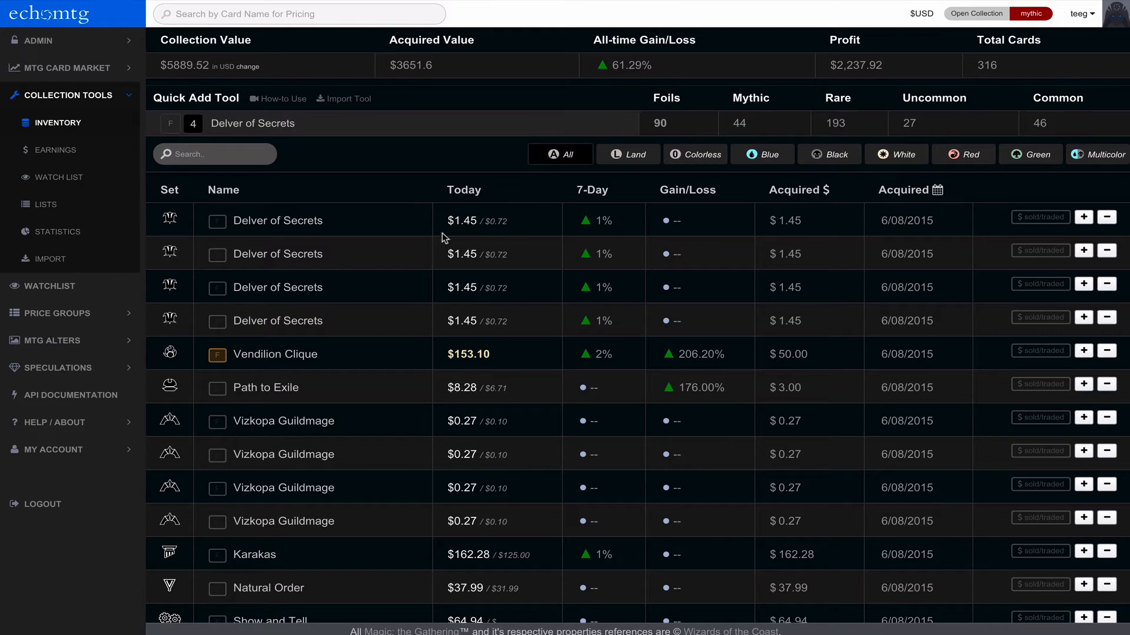
pyautogui.click(217, 320)
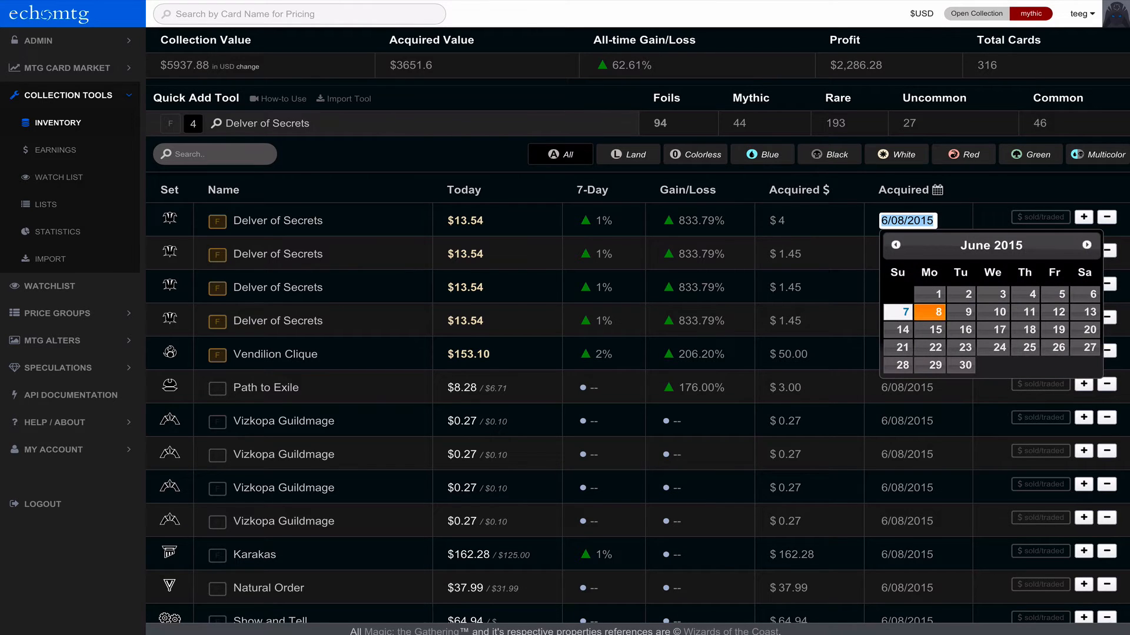
pyautogui.click(795, 254)
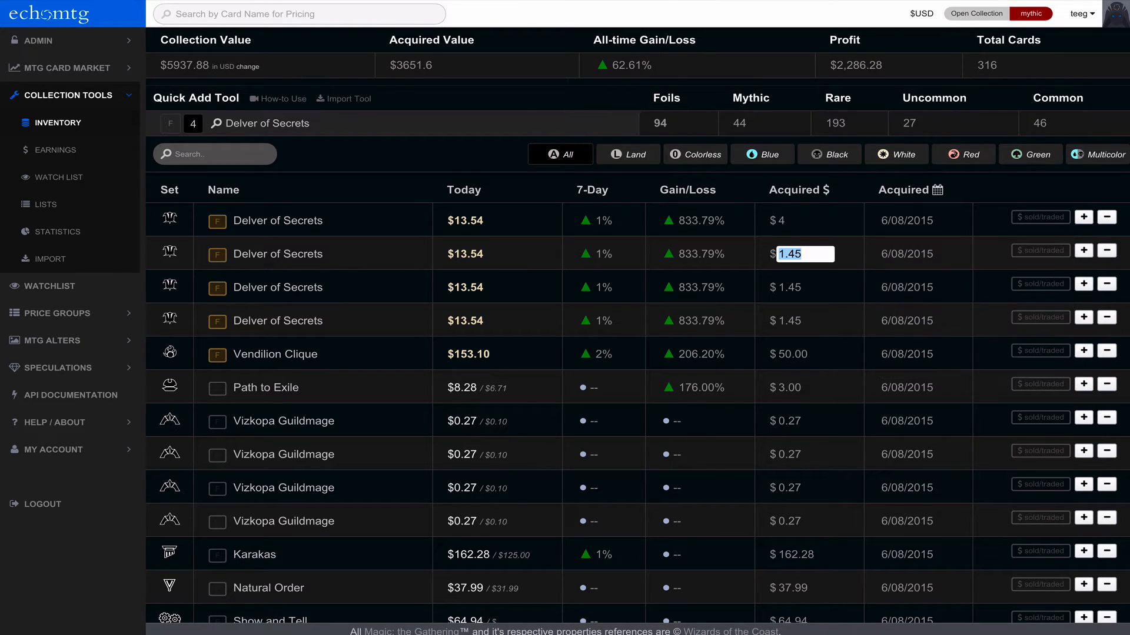
pyautogui.click(906, 287)
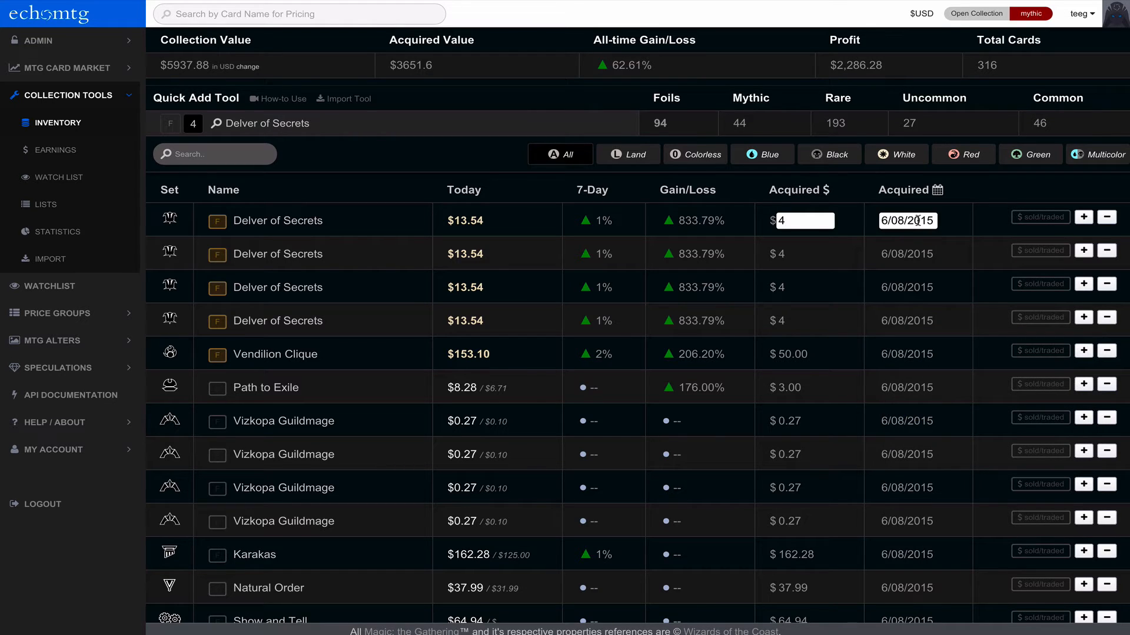
# - Set the Delver of Secrets acquired date to 6/08/2014
pyautogui.click(909, 221)
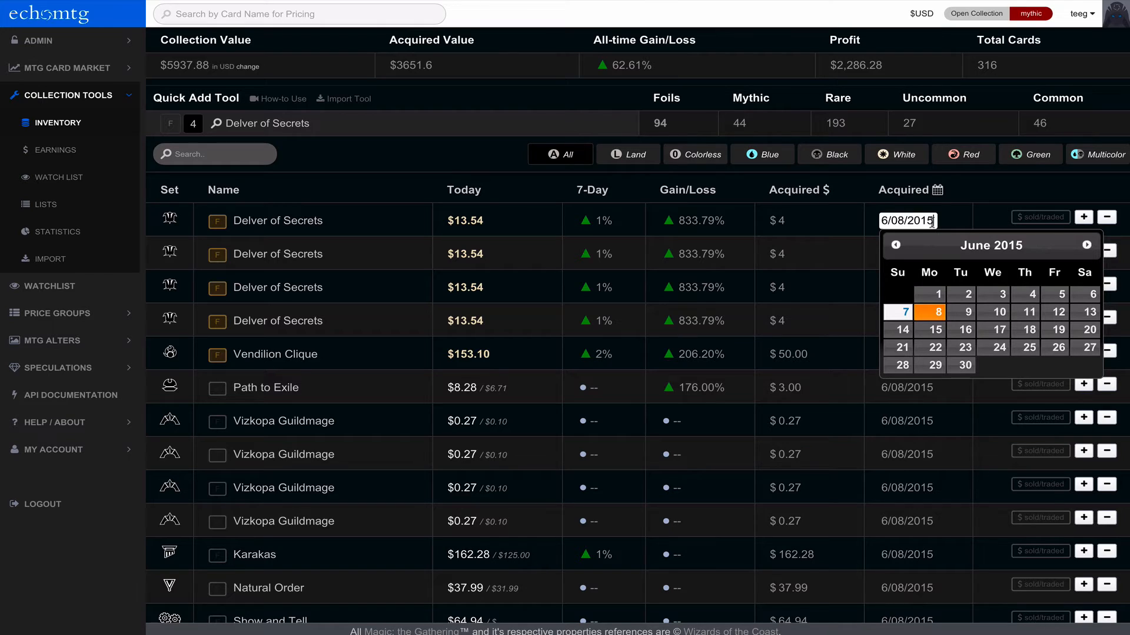
pyautogui.click(894, 245)
pyautogui.write('4')
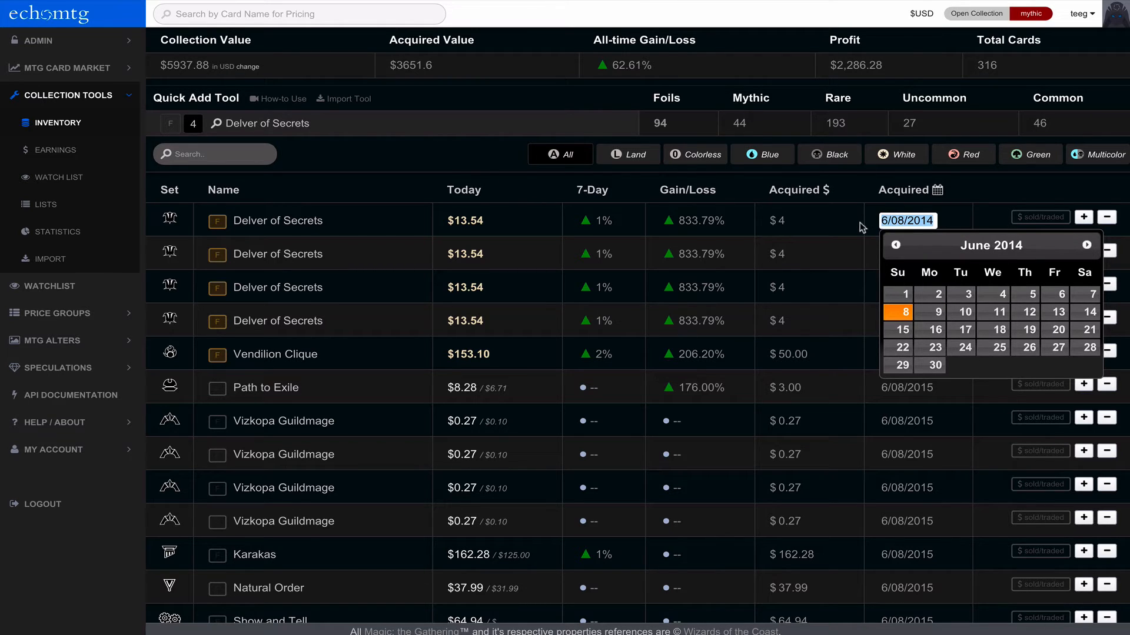
pyautogui.click(907, 254)
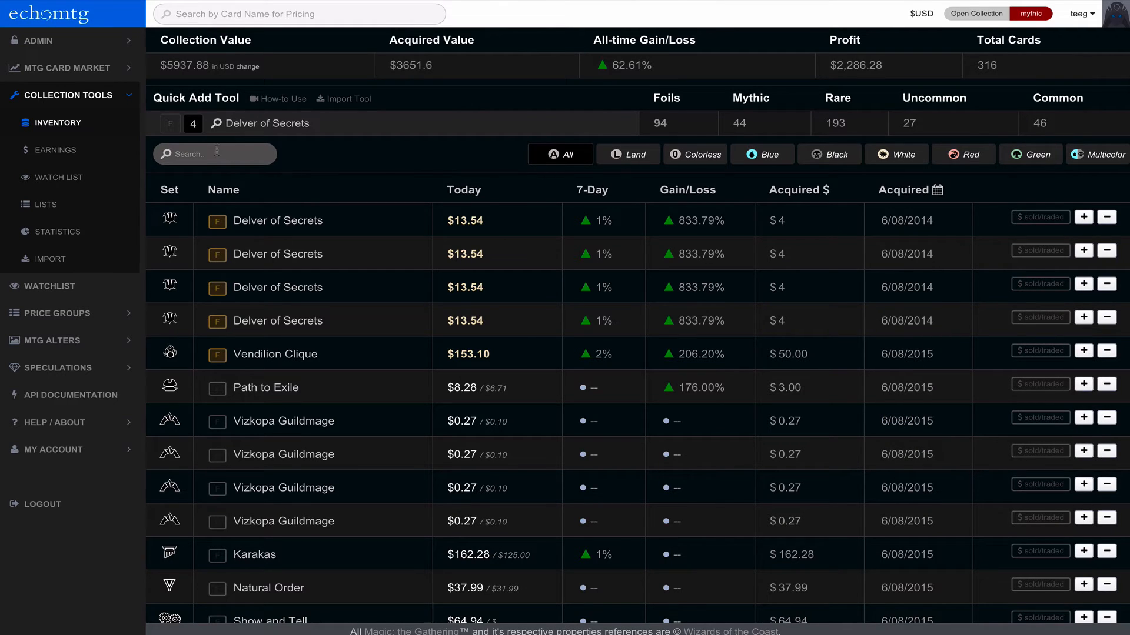
pyautogui.moveTo(232, 179)
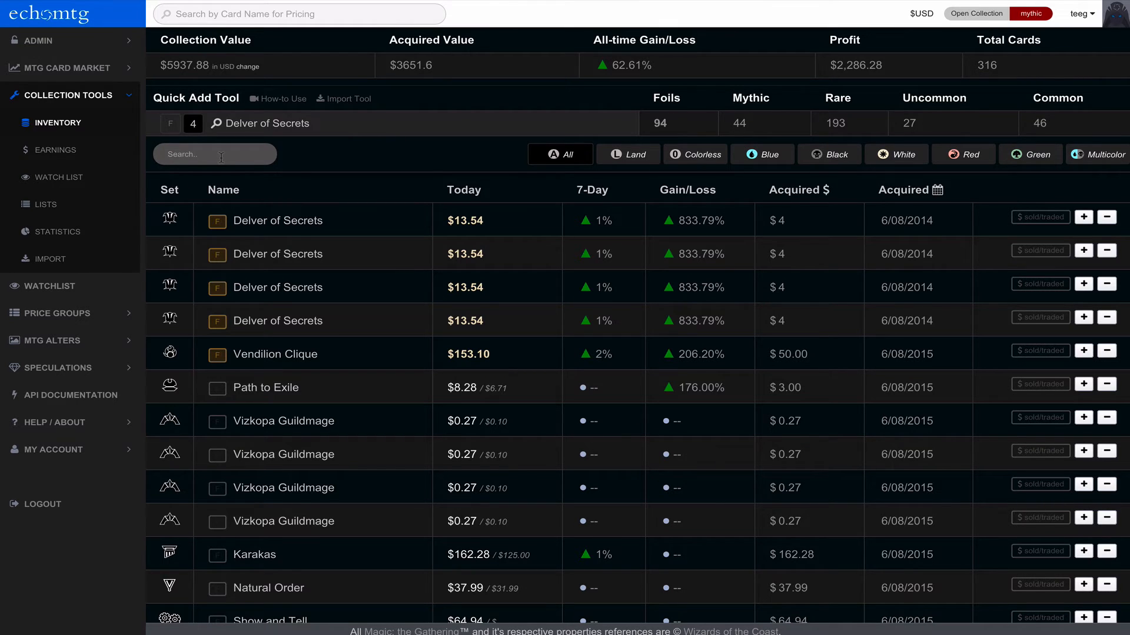
pyautogui.write('tarm')
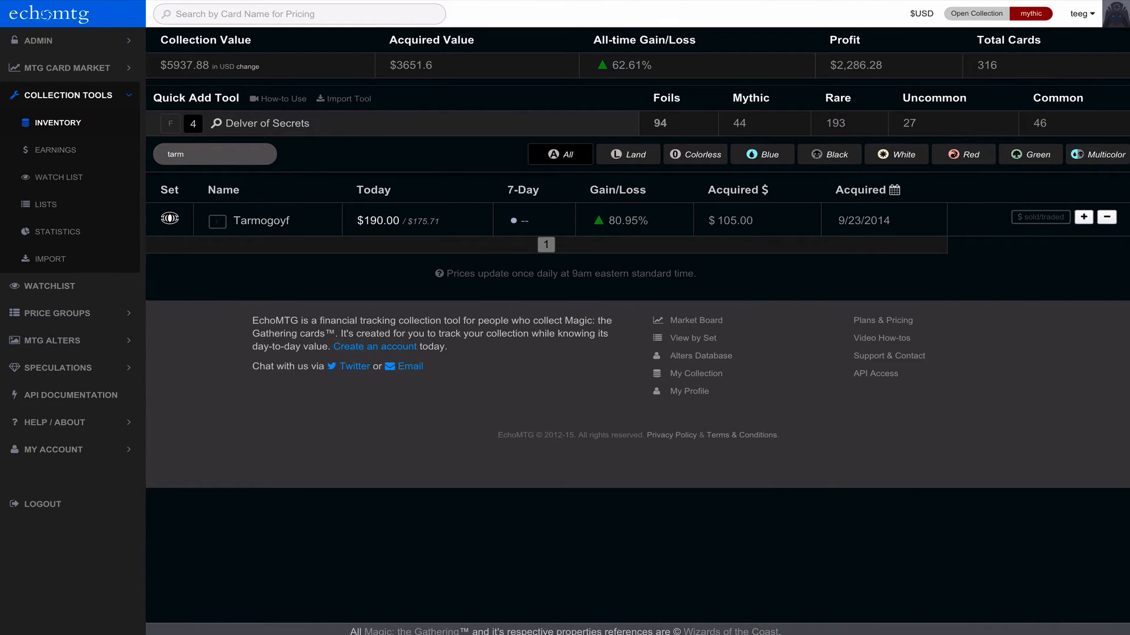
pyautogui.write('delv')
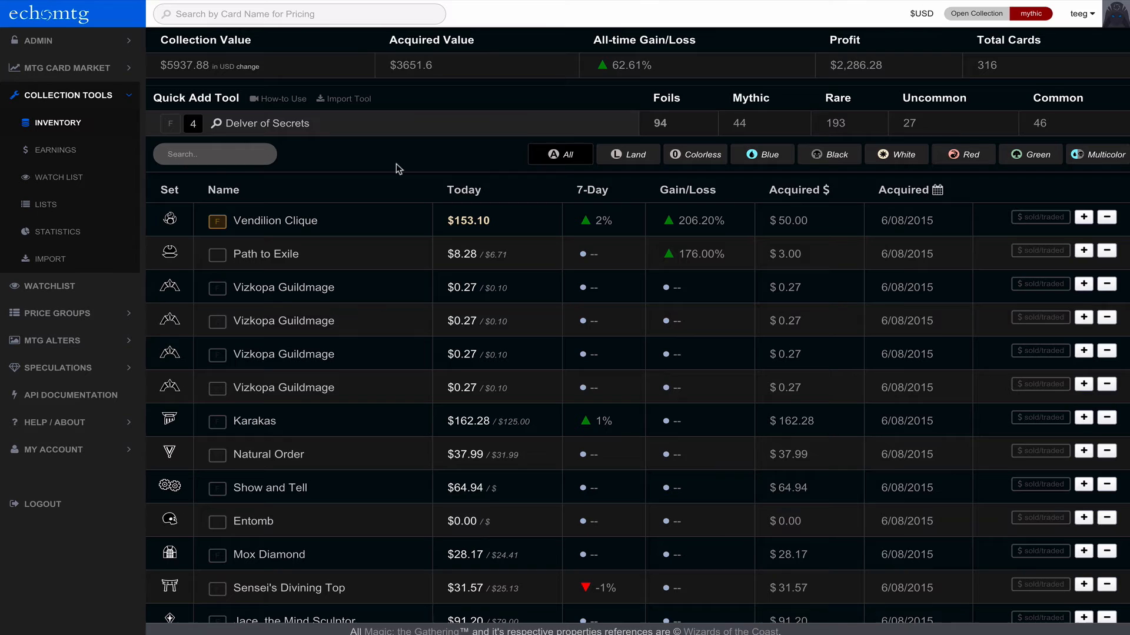
pyautogui.moveTo(682, 167)
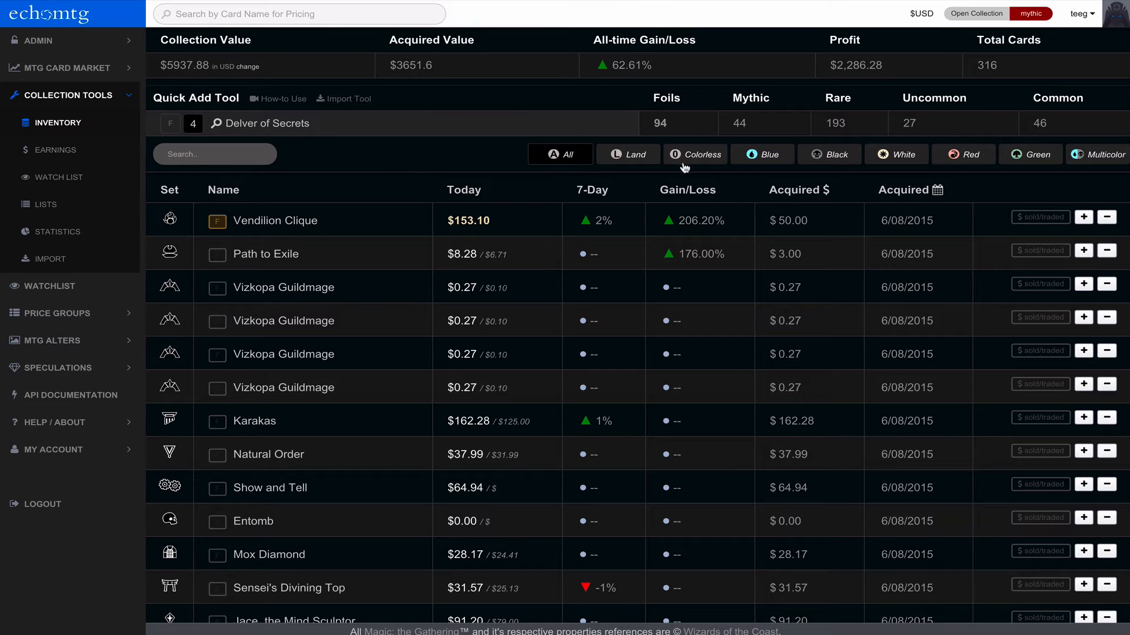
# - Filter the inventory to black cards and scroll through the list
pyautogui.click(628, 154)
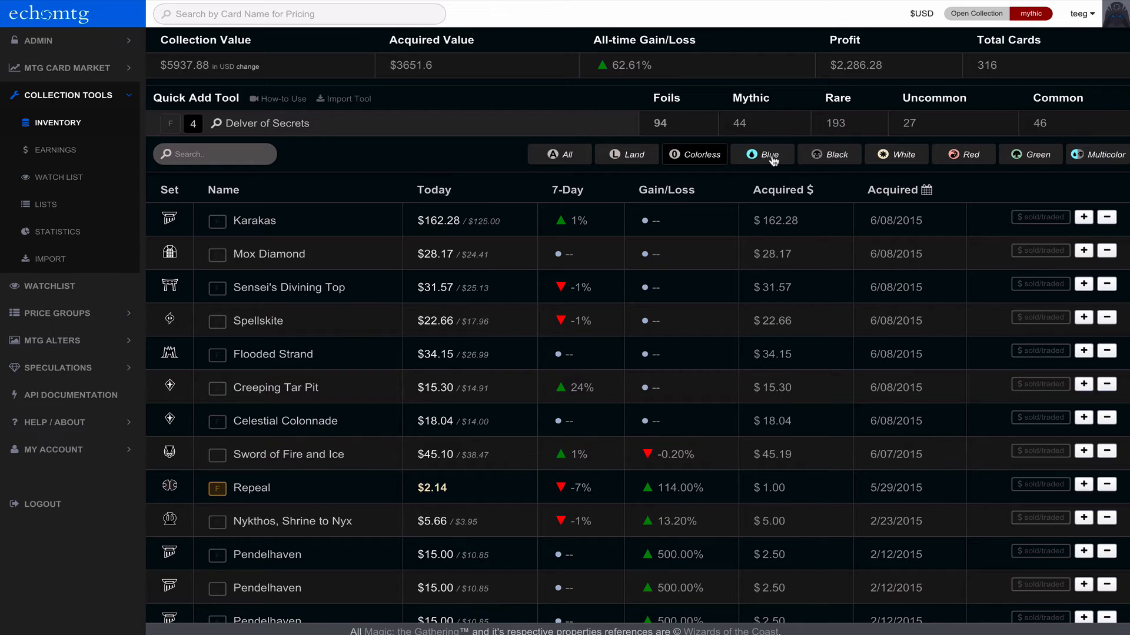
pyautogui.click(828, 154)
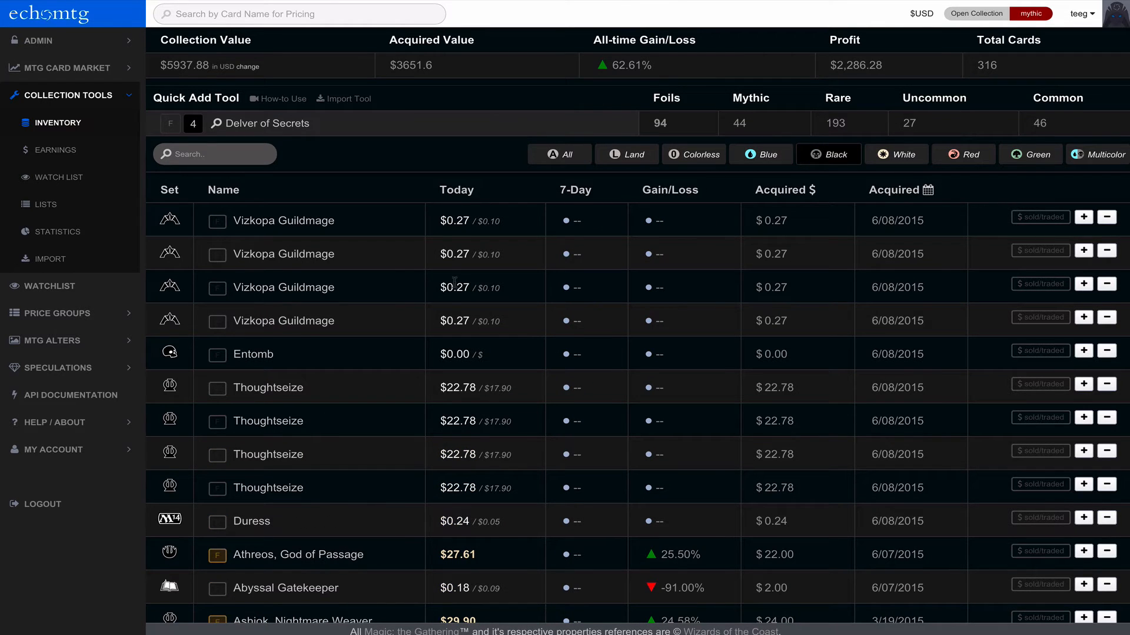
pyautogui.scroll(-3)
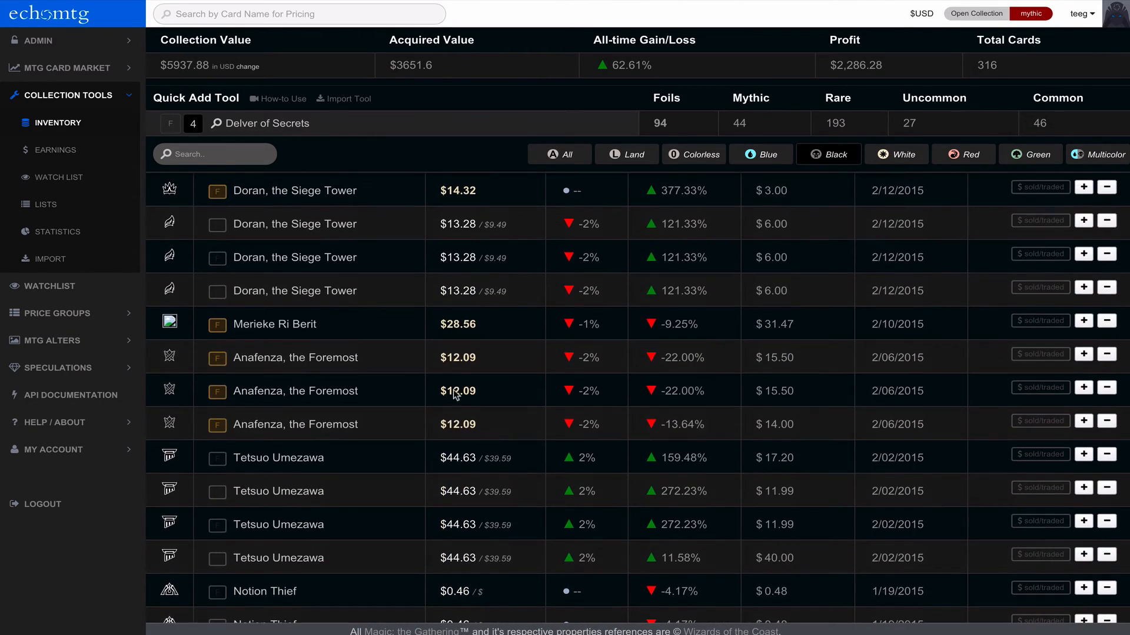
pyautogui.scroll(-3)
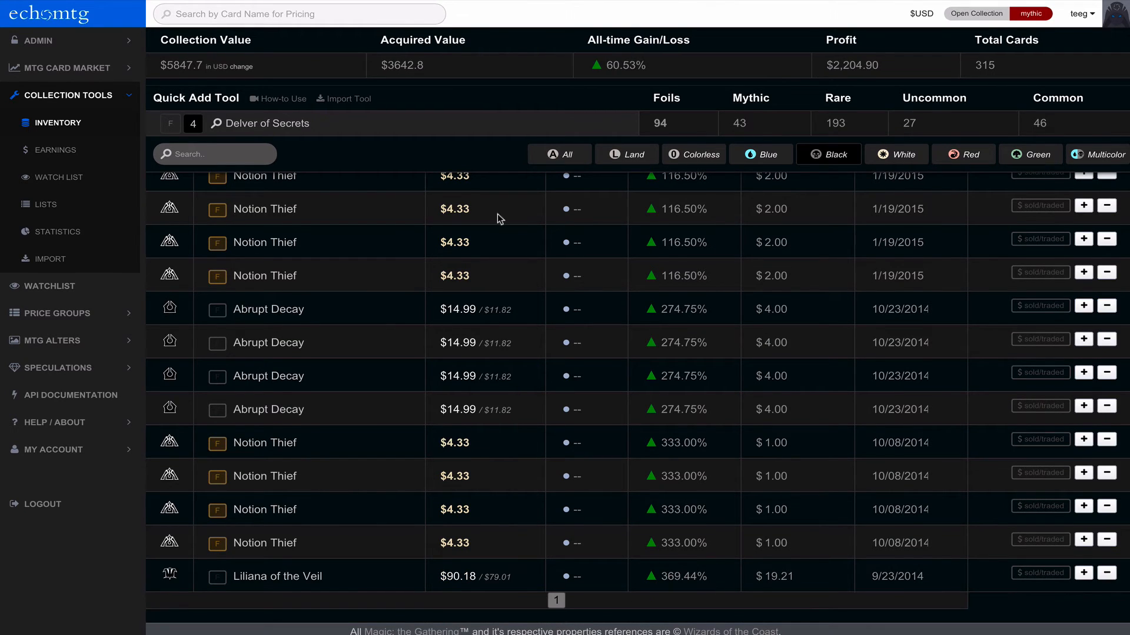
pyautogui.moveTo(513, 103)
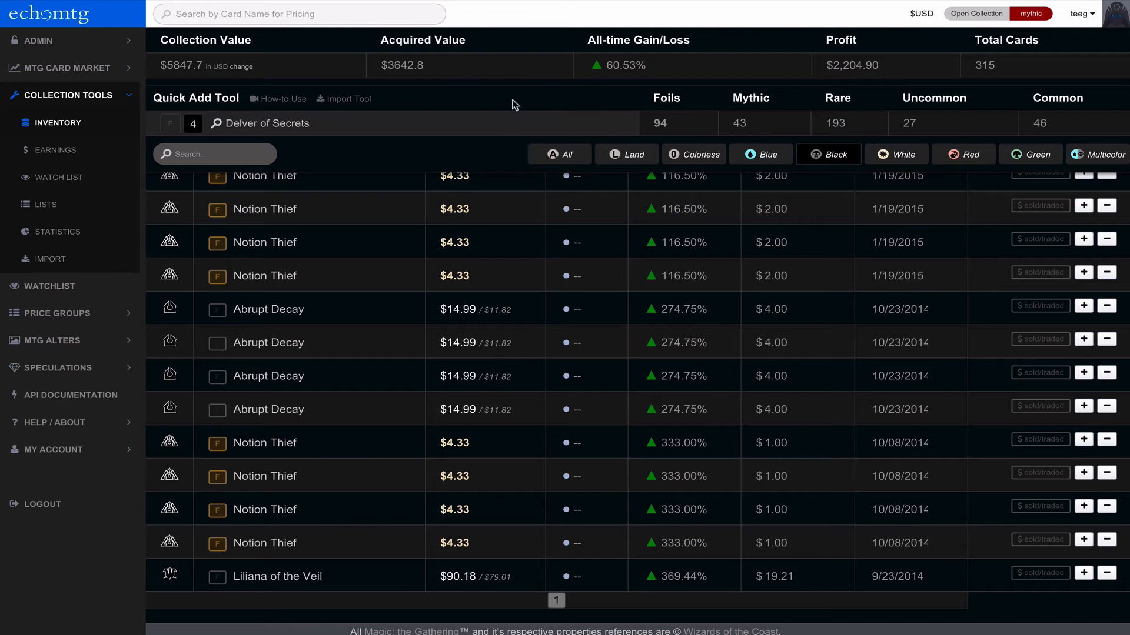
pyautogui.moveTo(444, 386)
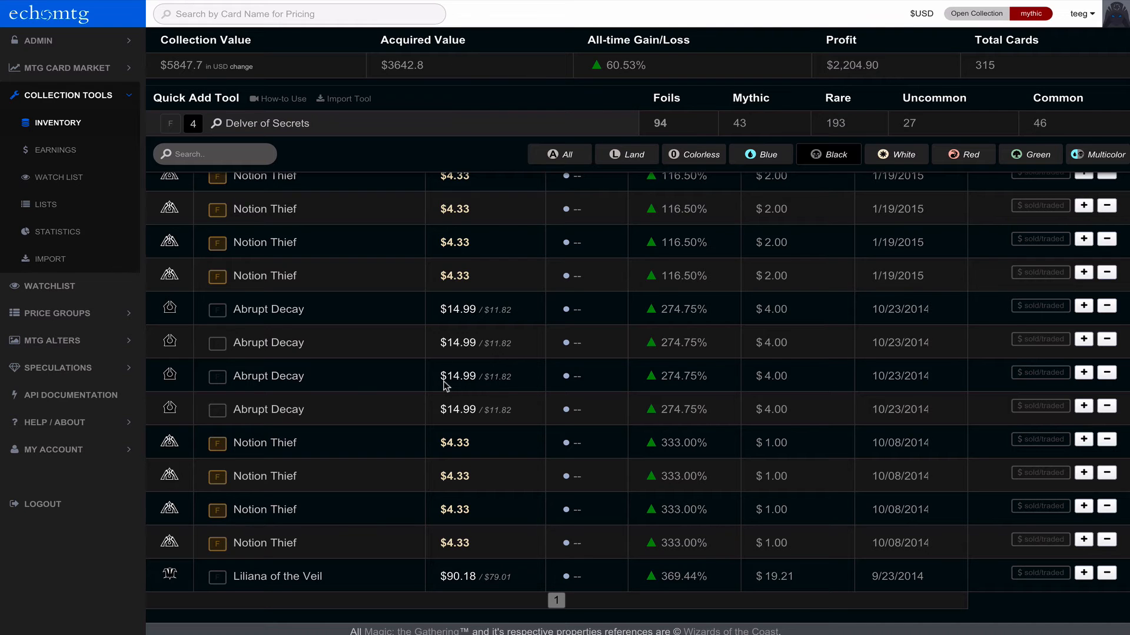
pyautogui.scroll(-3)
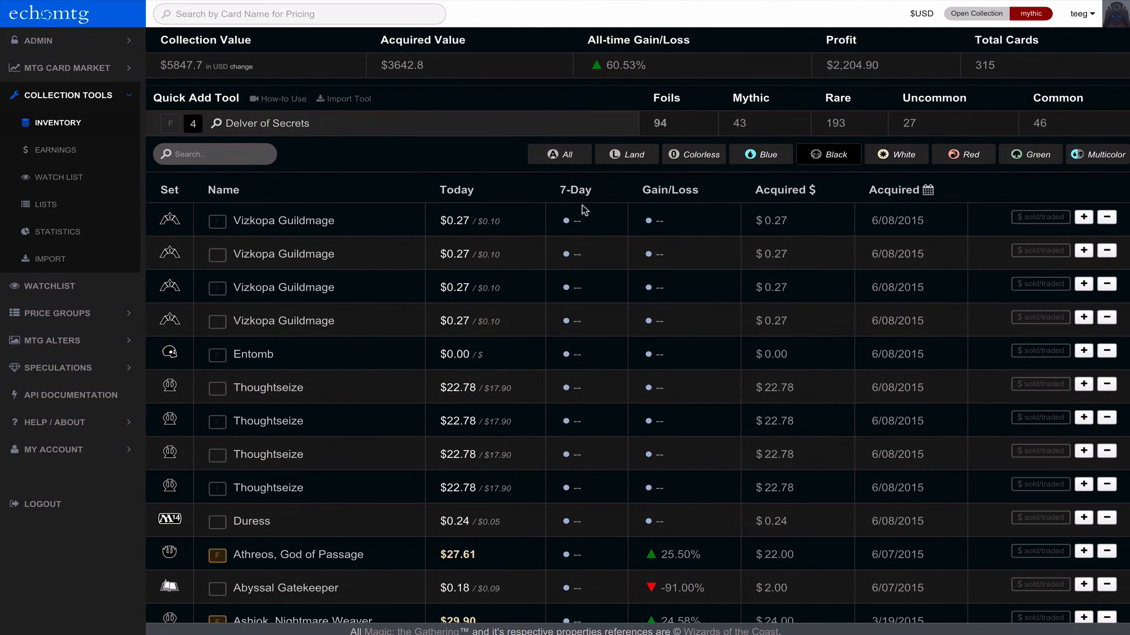
# - Show all colors again and add a non-foil Vendilion Clique copy at $57.94
pyautogui.doubleClick(454, 221)
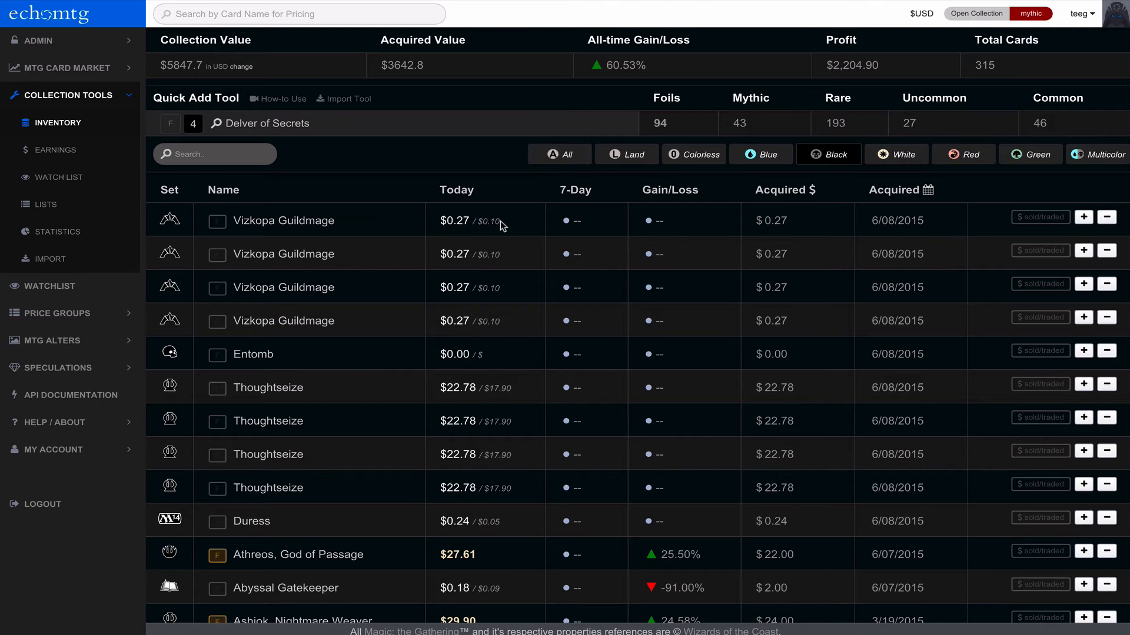
pyautogui.moveTo(570, 231)
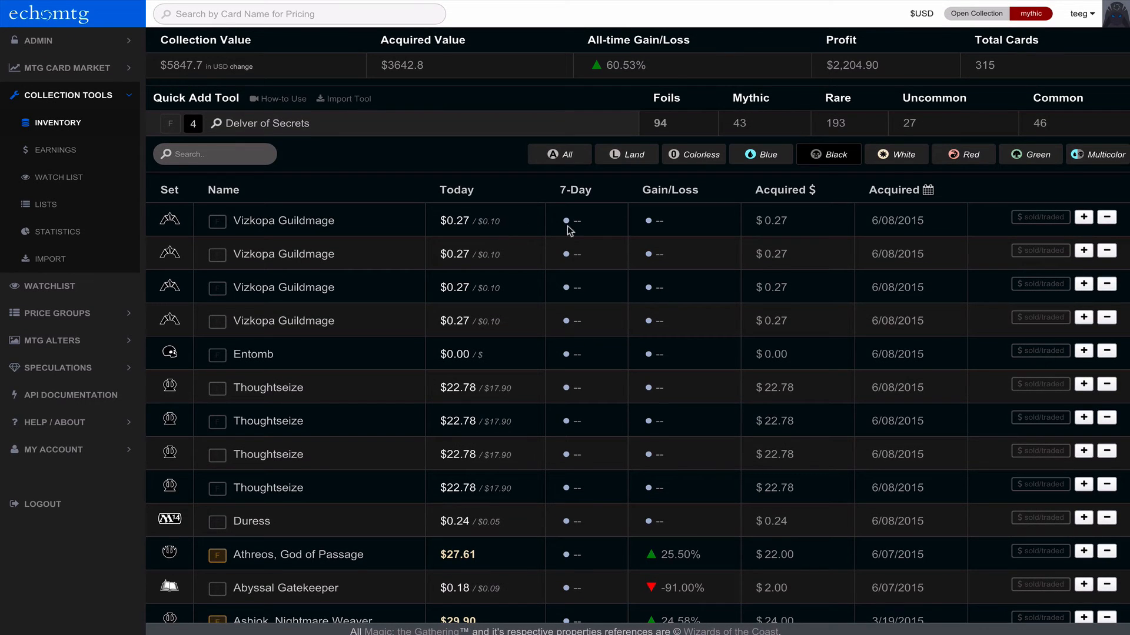
pyautogui.moveTo(588, 195)
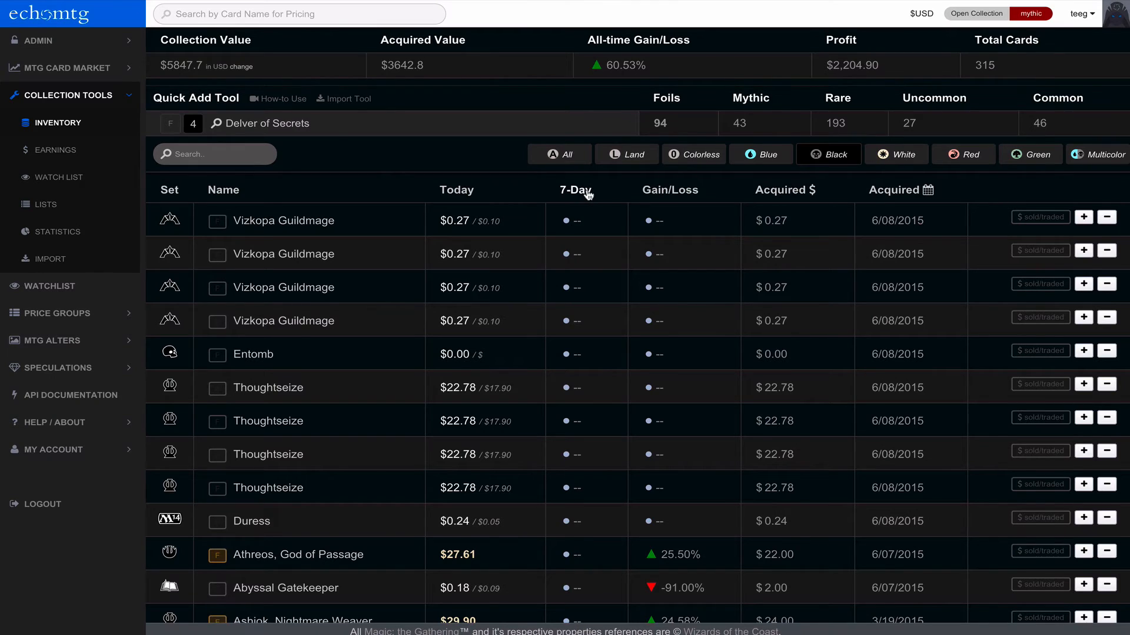
pyautogui.moveTo(471, 182)
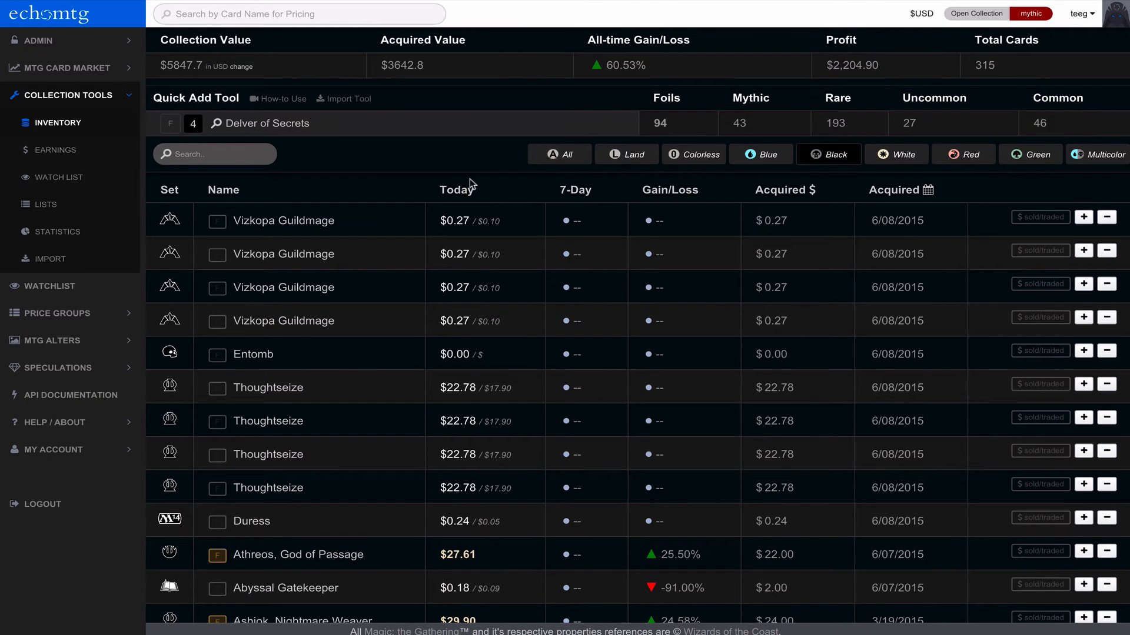
pyautogui.click(560, 154)
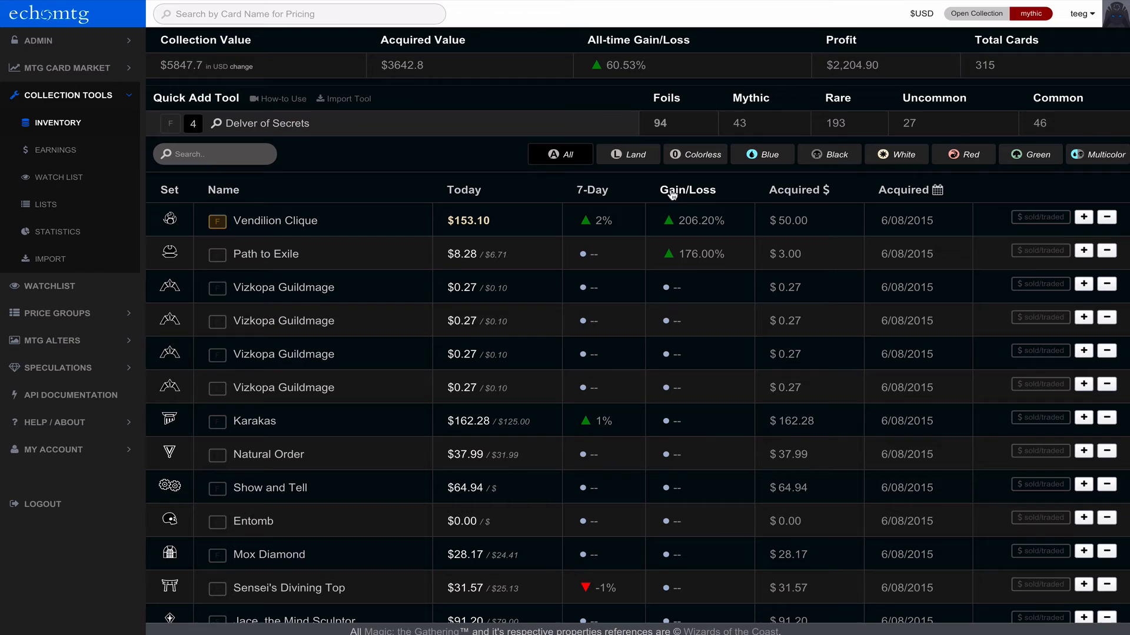
pyautogui.moveTo(699, 228)
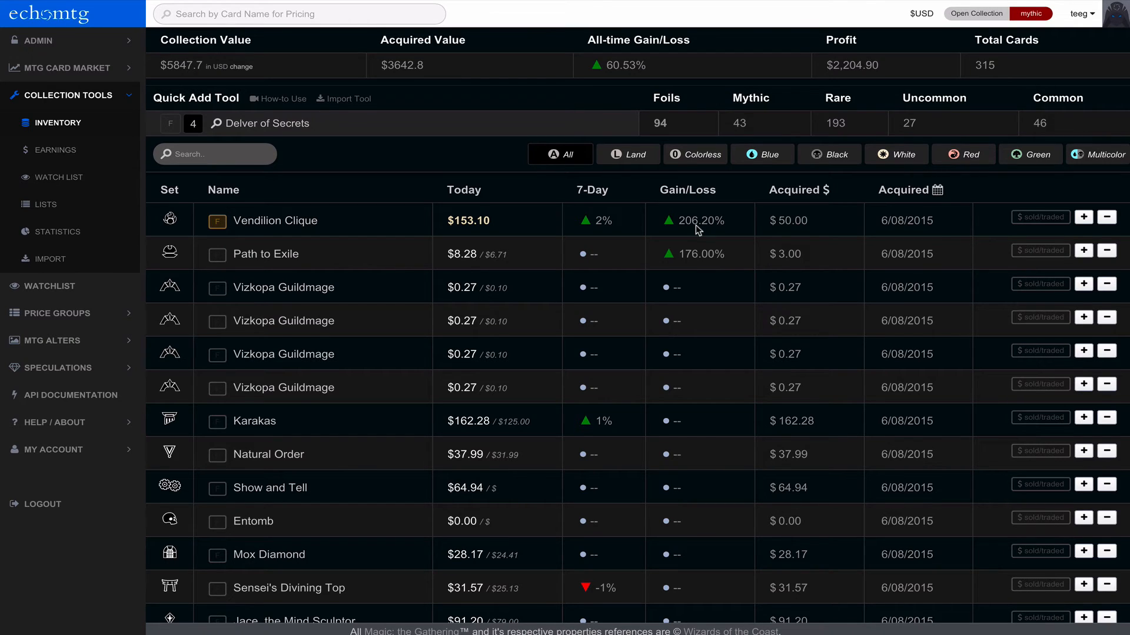
pyautogui.click(793, 221)
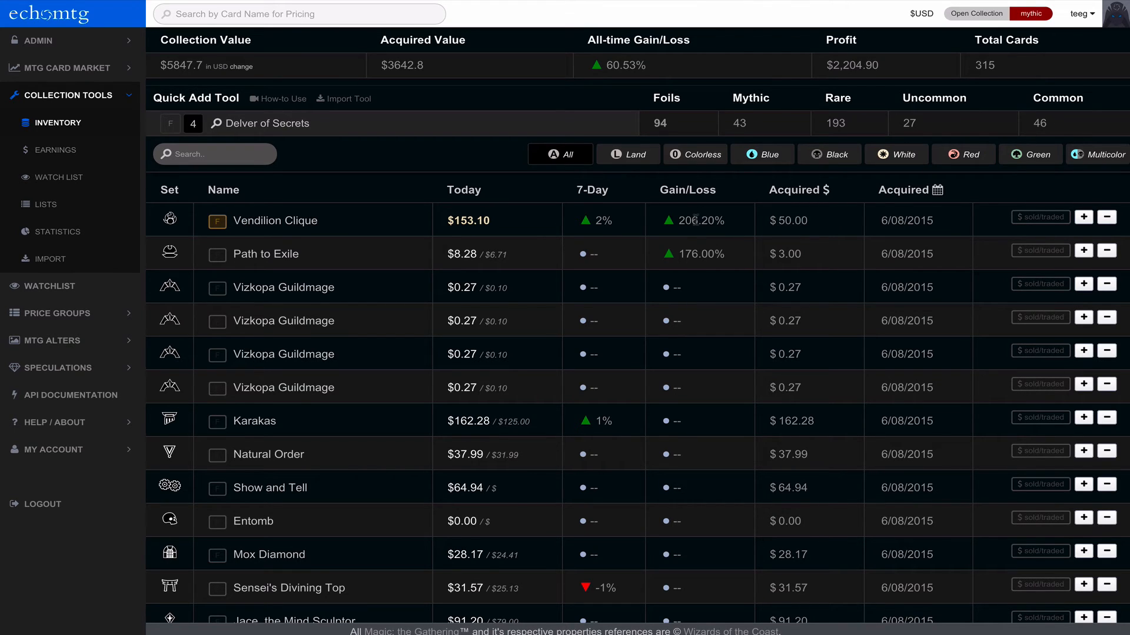
pyautogui.click(906, 221)
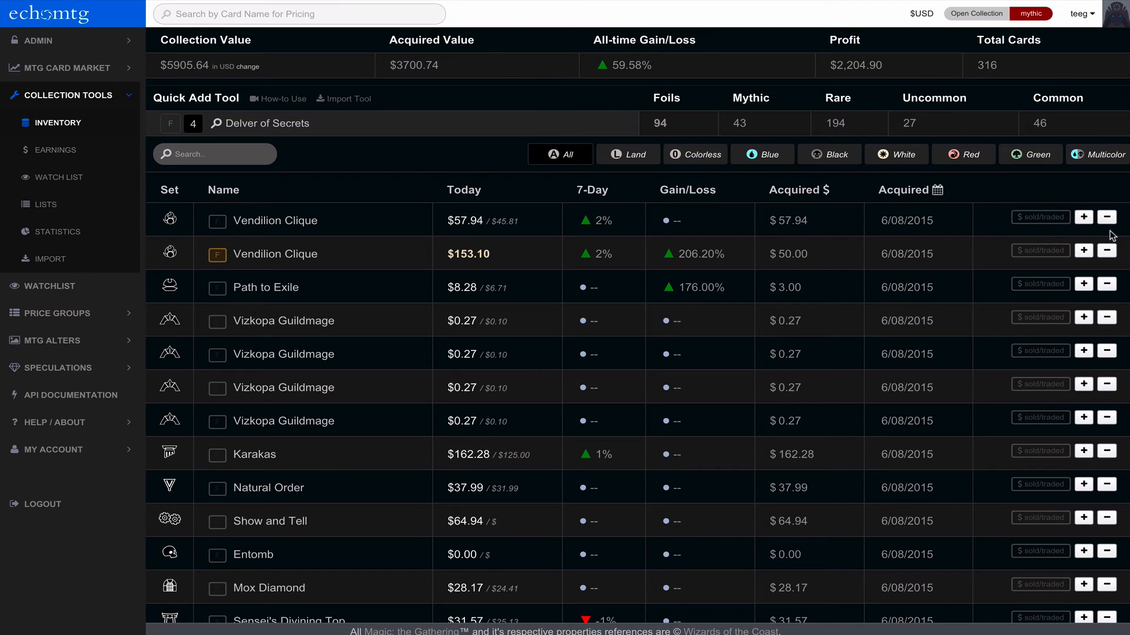
pyautogui.moveTo(1039, 263)
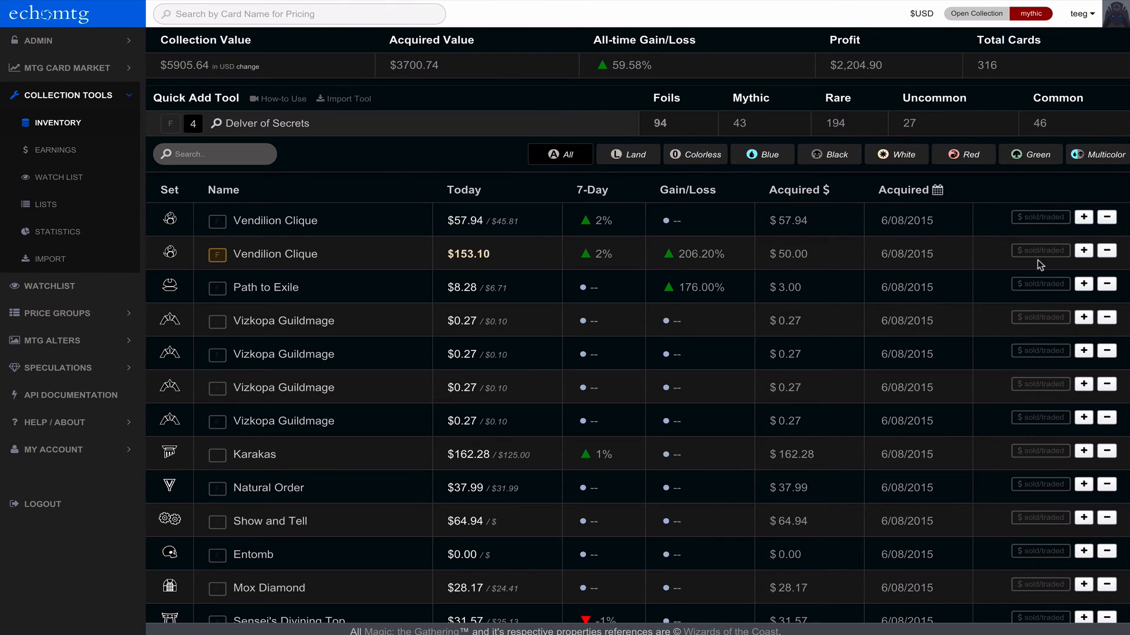
# - Mark the foil Vendilion Clique sold/traded with 130 as the value received
pyautogui.click(1040, 250)
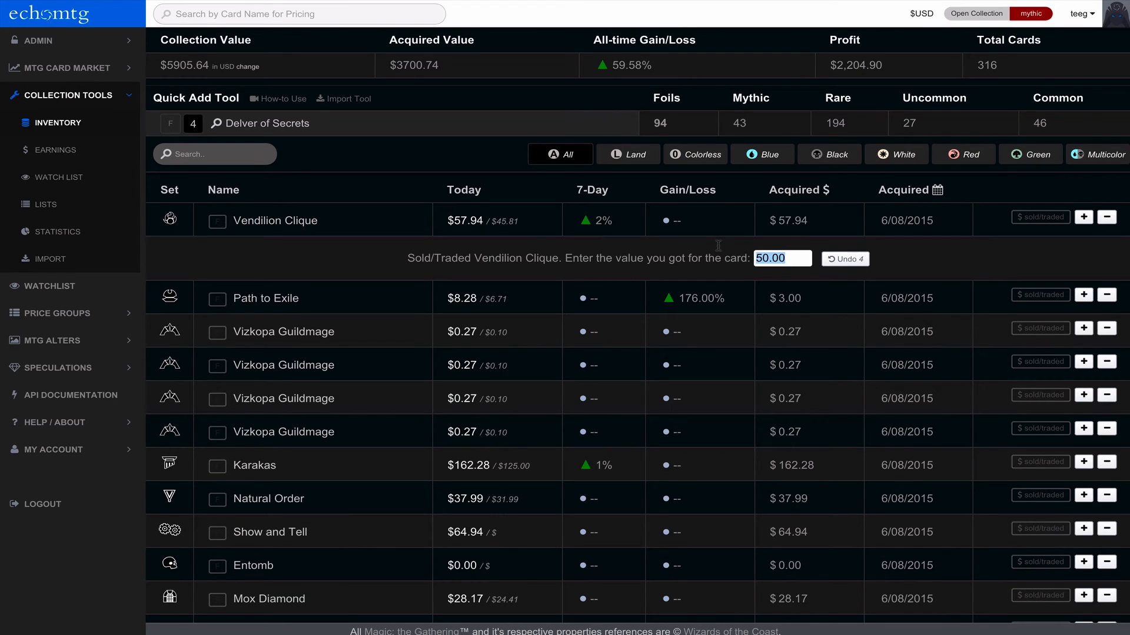
pyautogui.write('130')
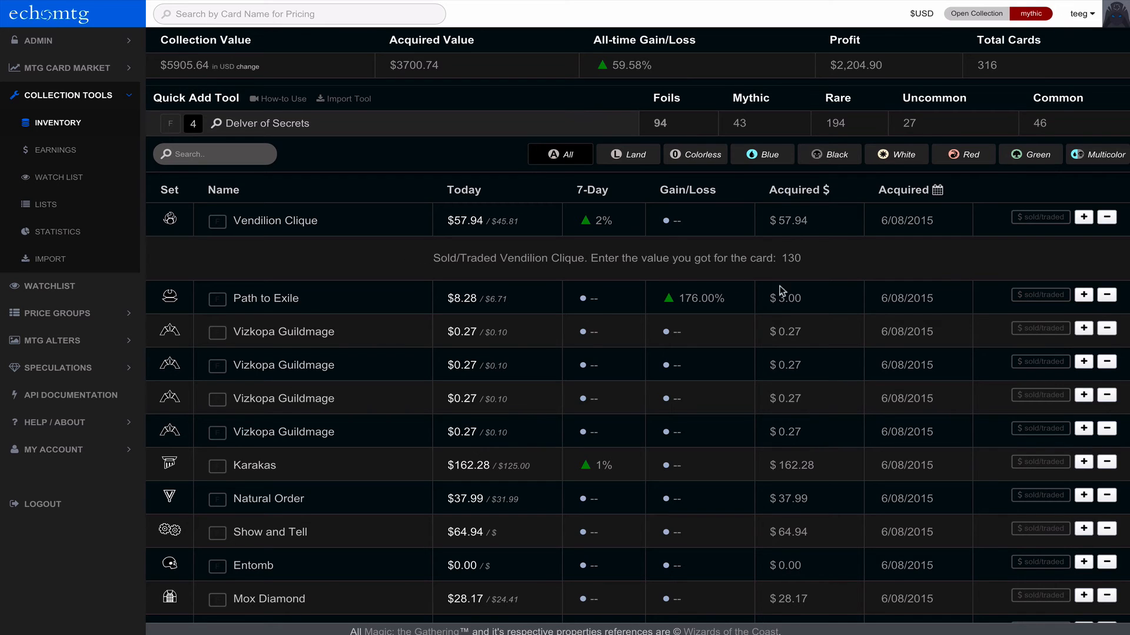
pyautogui.moveTo(434, 193)
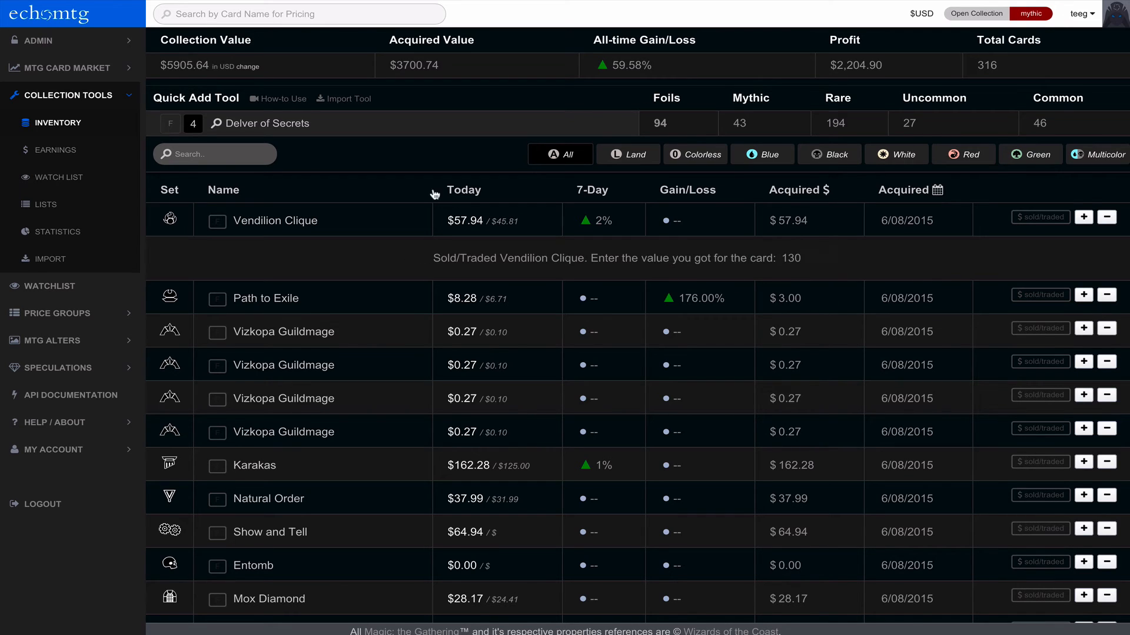
pyautogui.moveTo(62, 151)
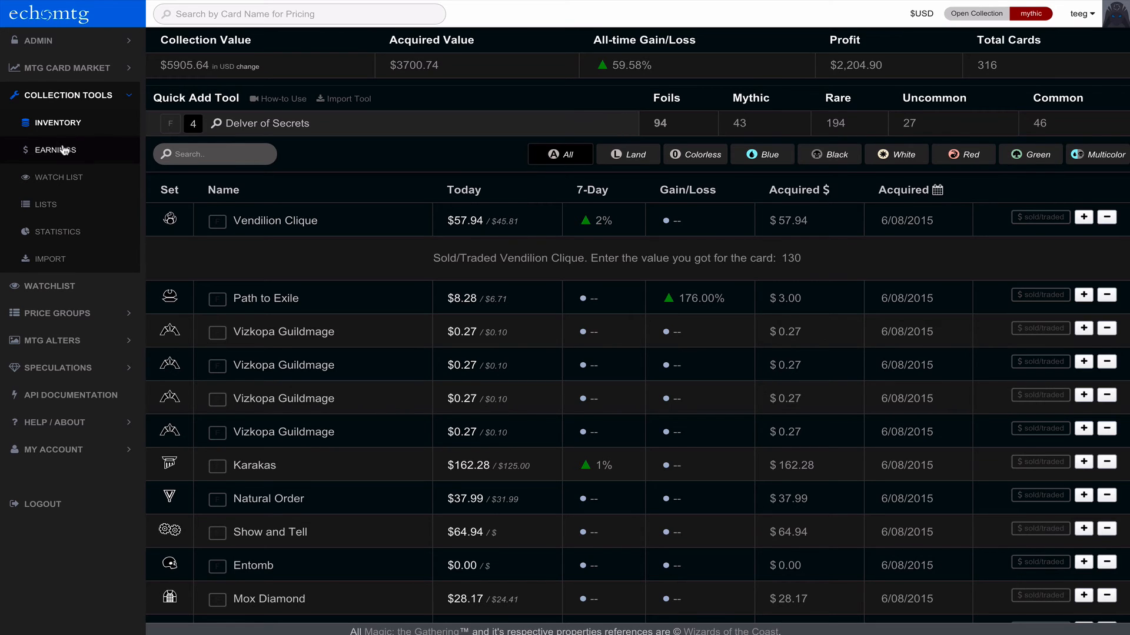
# - View Earnings listing the foil Vendilion Clique sold for $130.00 at 160% gain
pyautogui.click(47, 150)
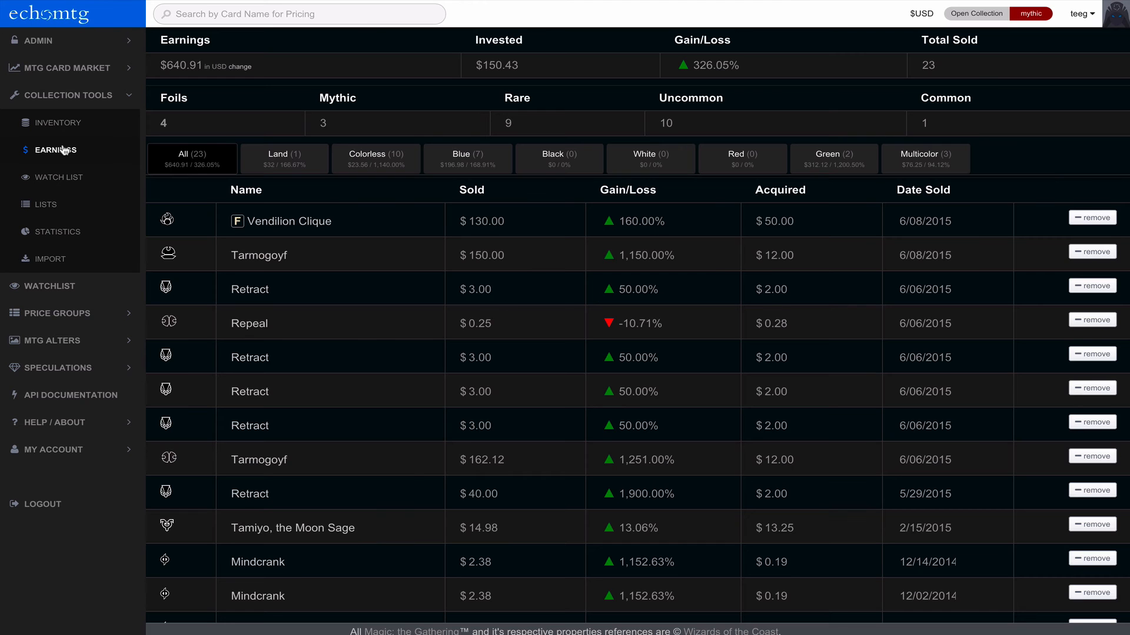
pyautogui.moveTo(446, 201)
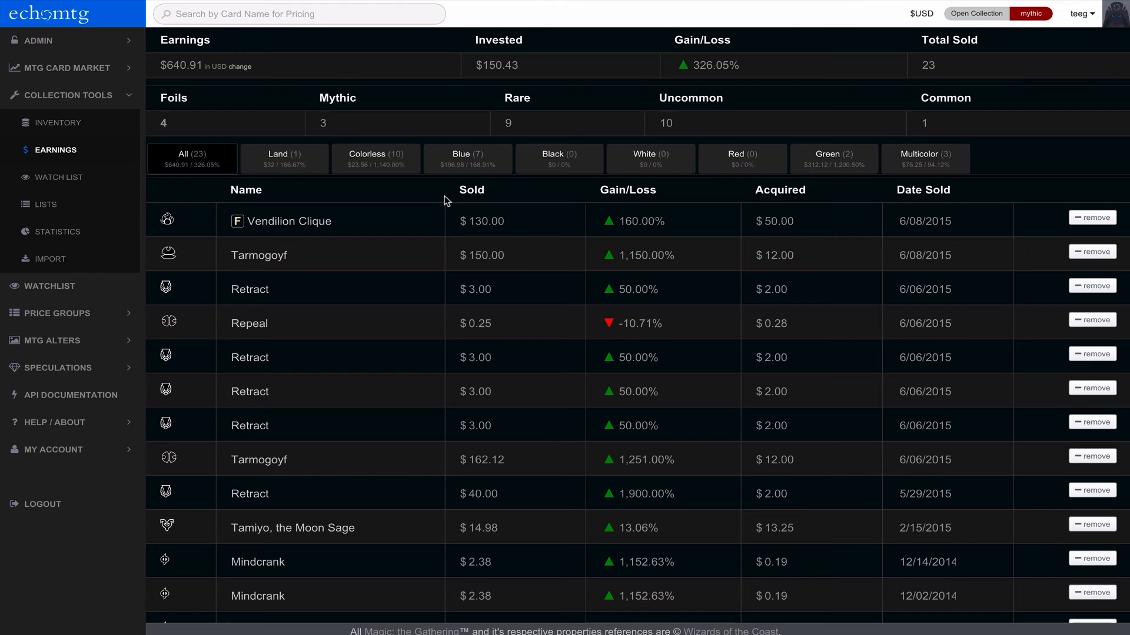
pyautogui.click(774, 221)
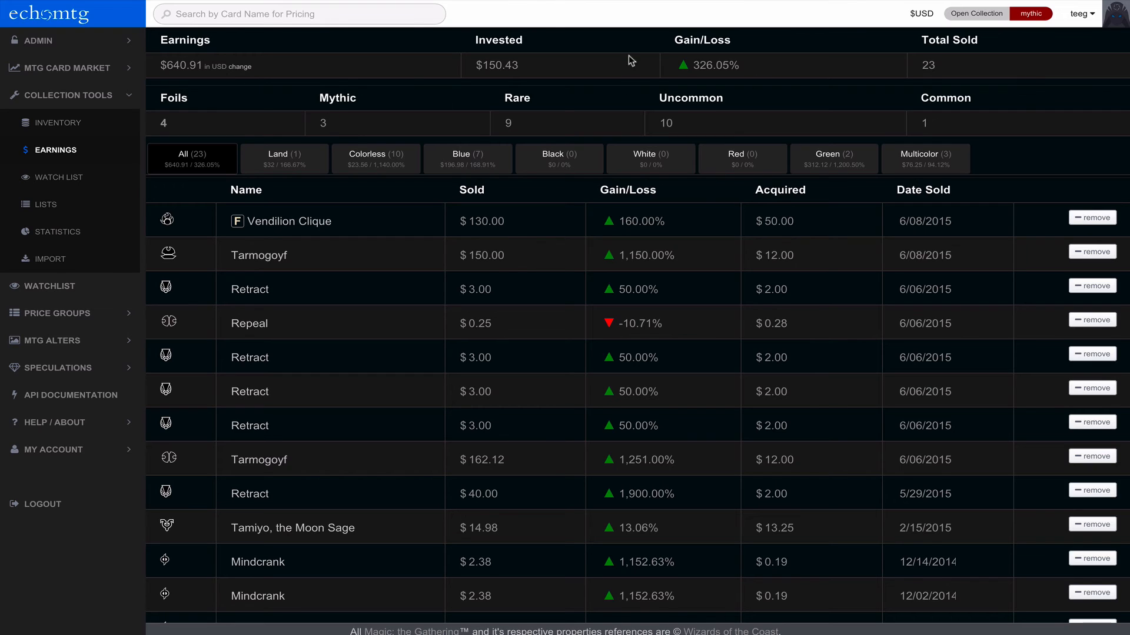
pyautogui.moveTo(57, 127)
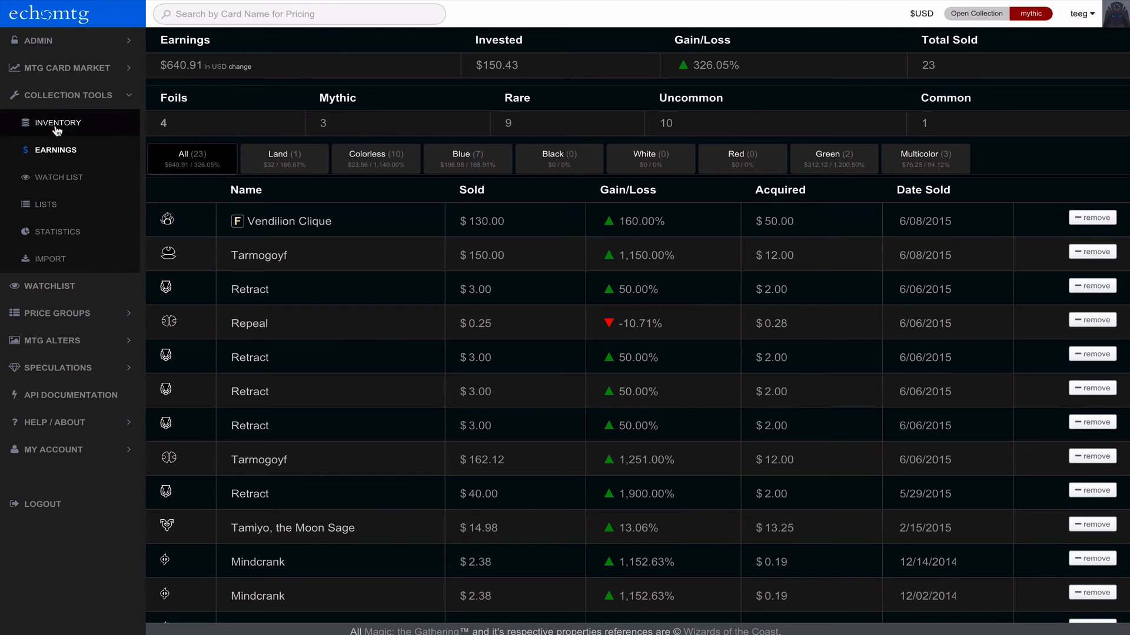
# - Return to the inventory and browse pages 2, 3 and 4 to October 2014 acquisitions
pyautogui.click(59, 122)
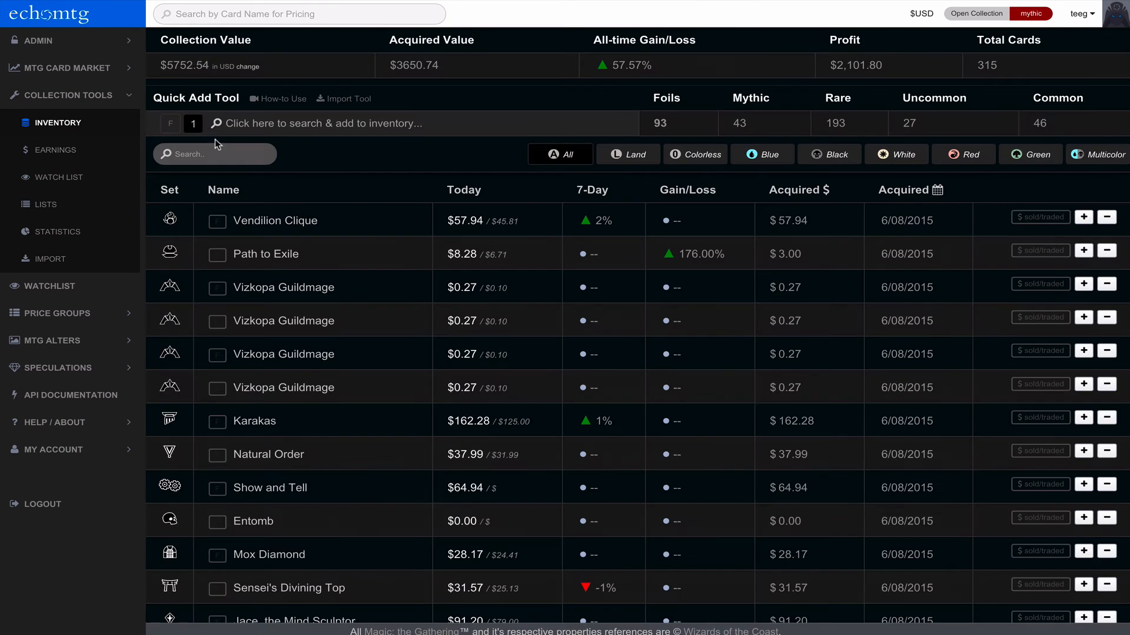
pyautogui.moveTo(718, 300)
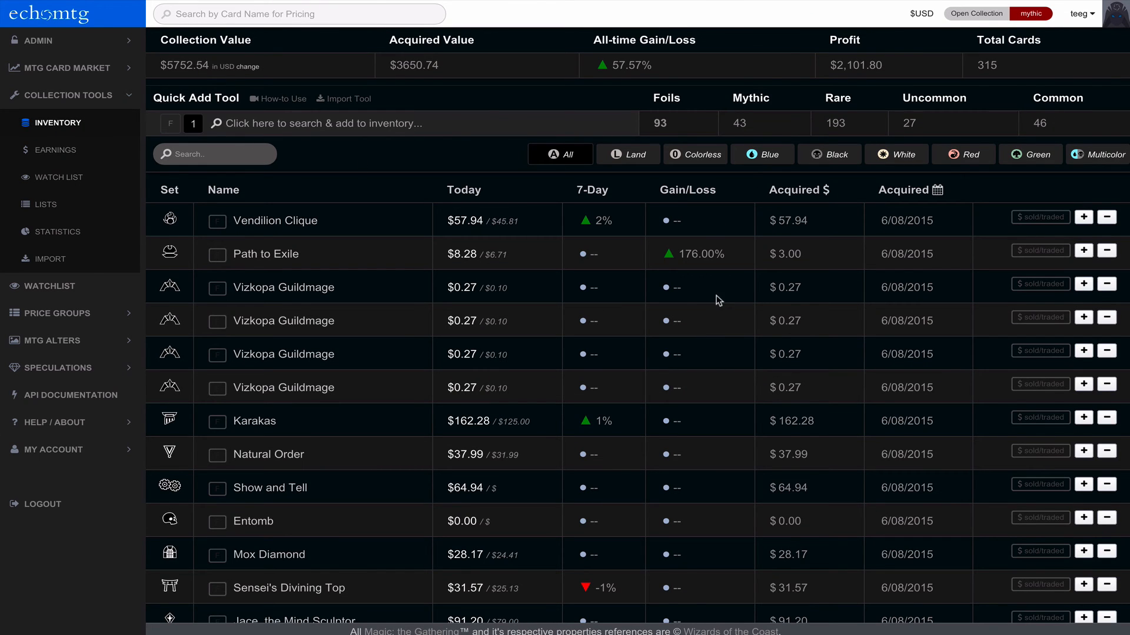
pyautogui.scroll(-3)
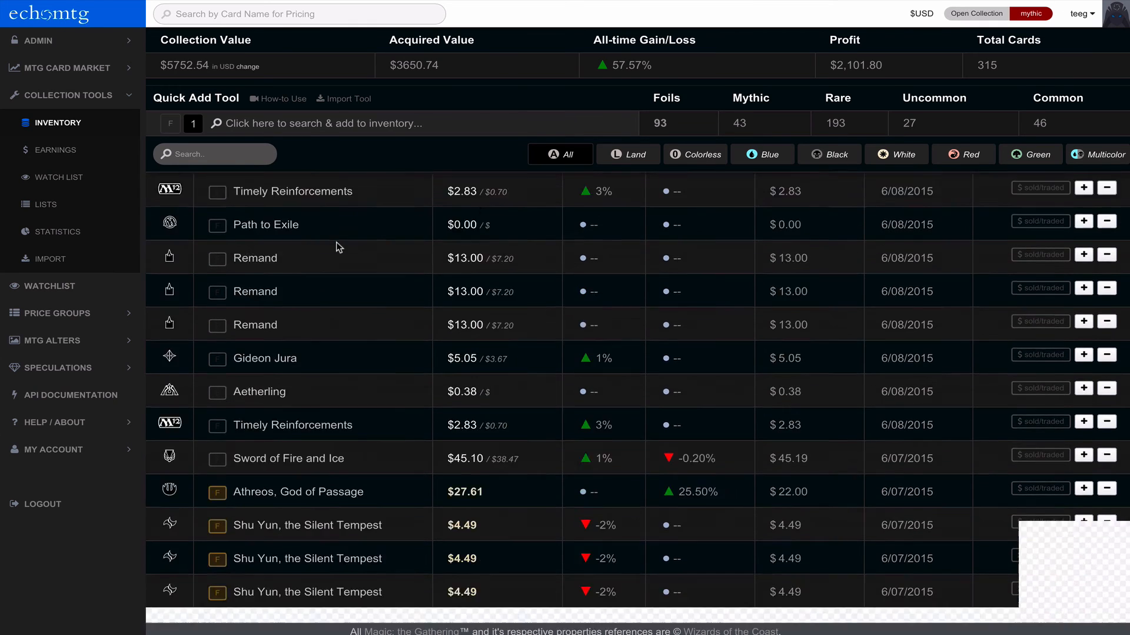
pyautogui.scroll(-3)
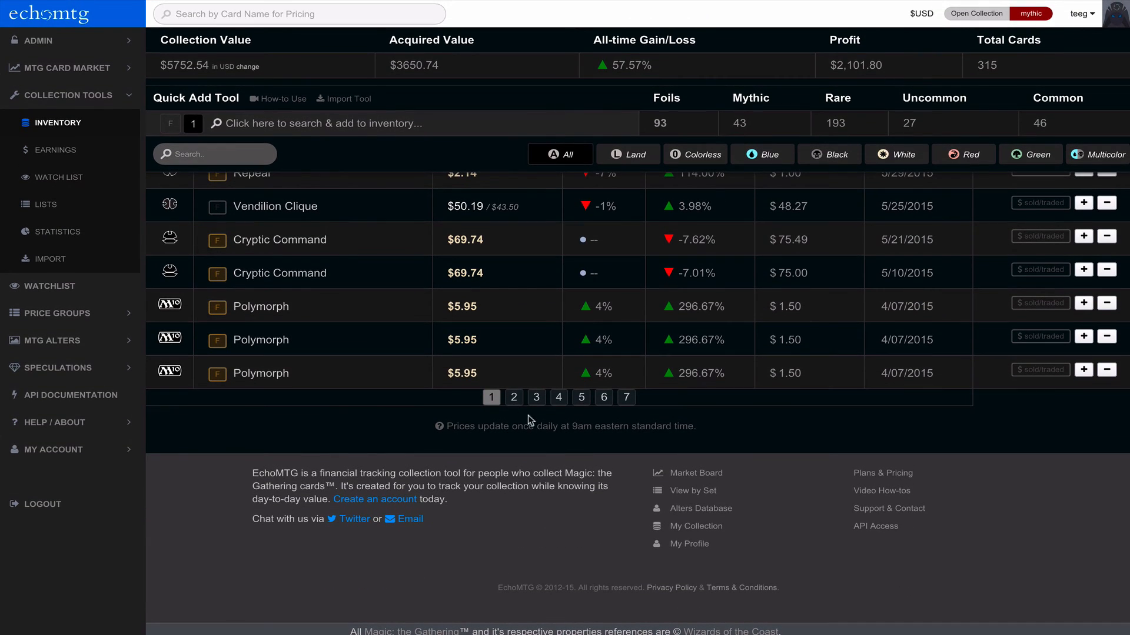
pyautogui.click(510, 398)
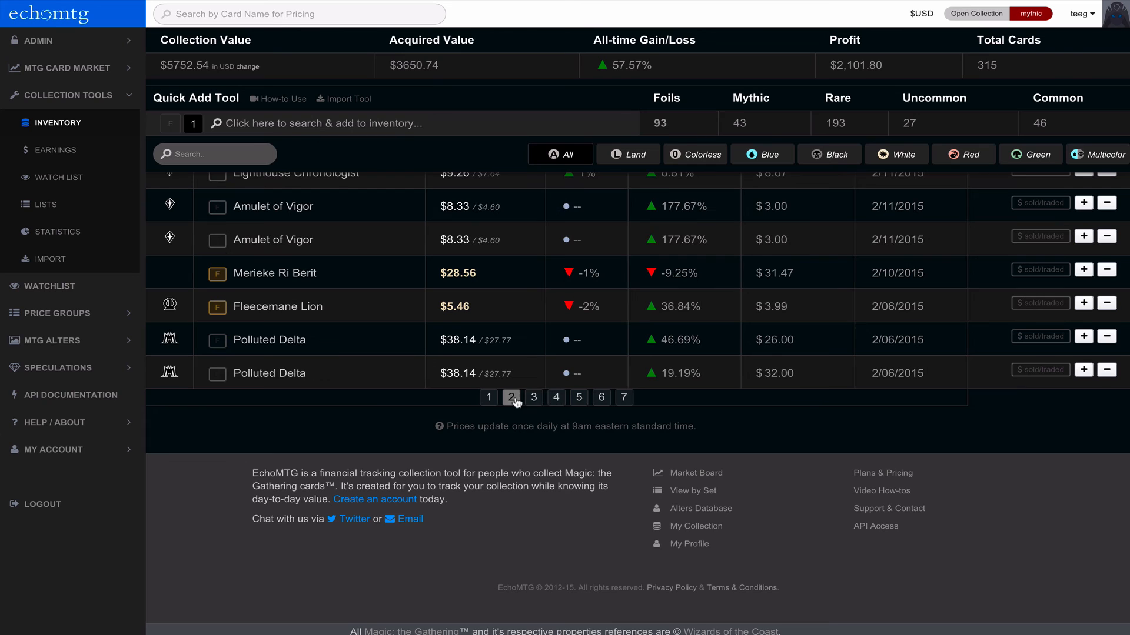
pyautogui.click(533, 397)
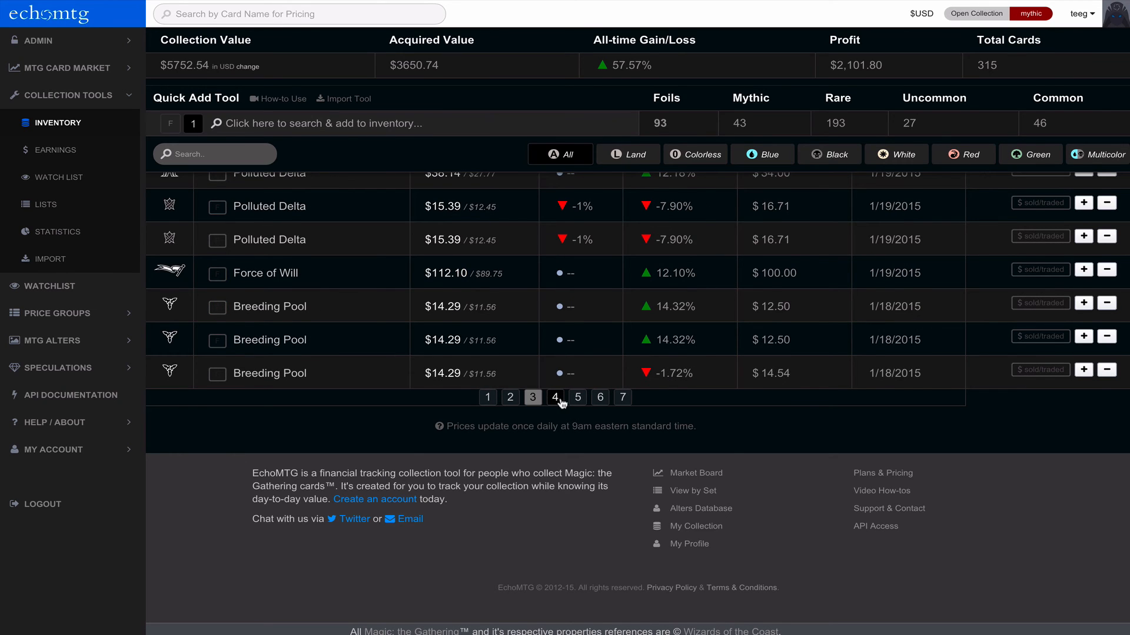
pyautogui.click(576, 398)
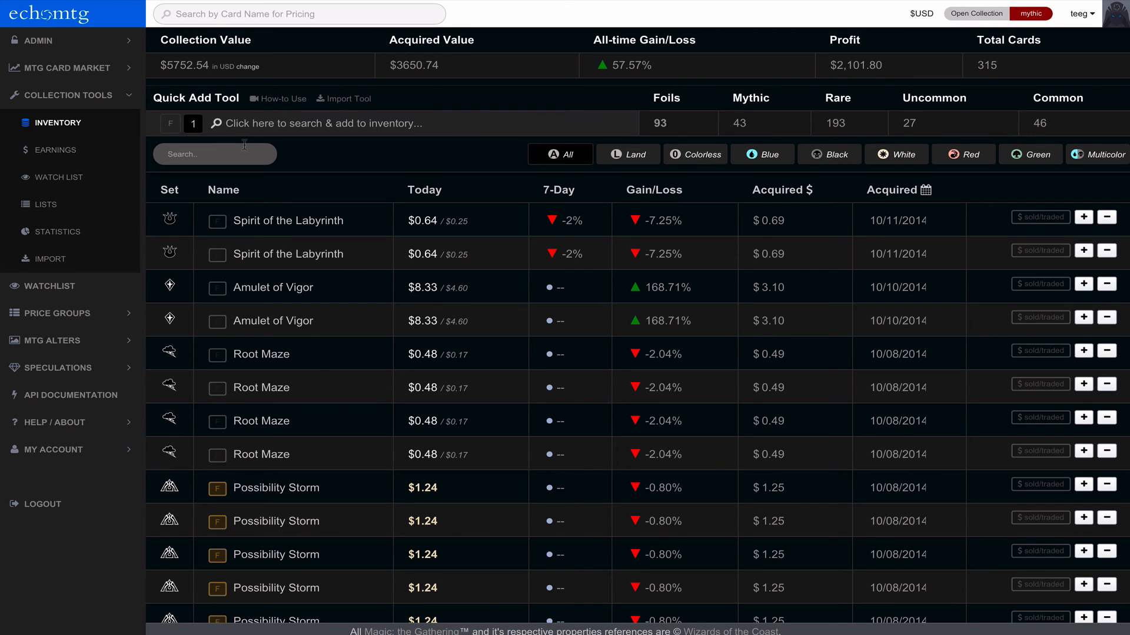
pyautogui.moveTo(304, 172)
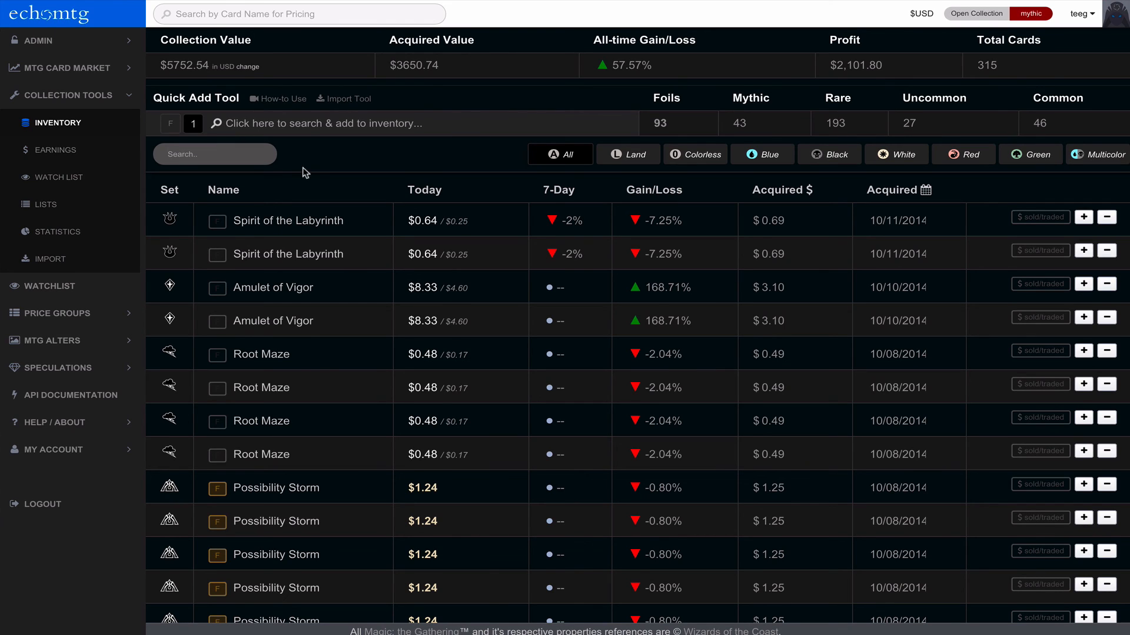
# - Add four regular and one foil Lorwyn Brion Stoutarm via search, reaching 320 cards
pyautogui.click(297, 14)
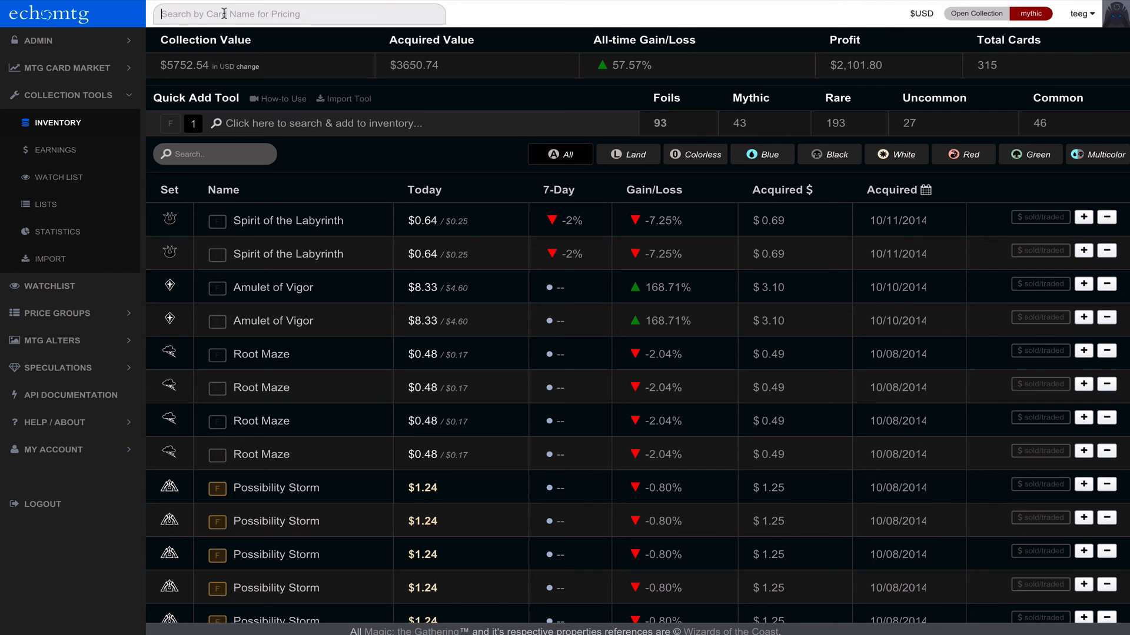
pyautogui.write('Brion Stoutarm')
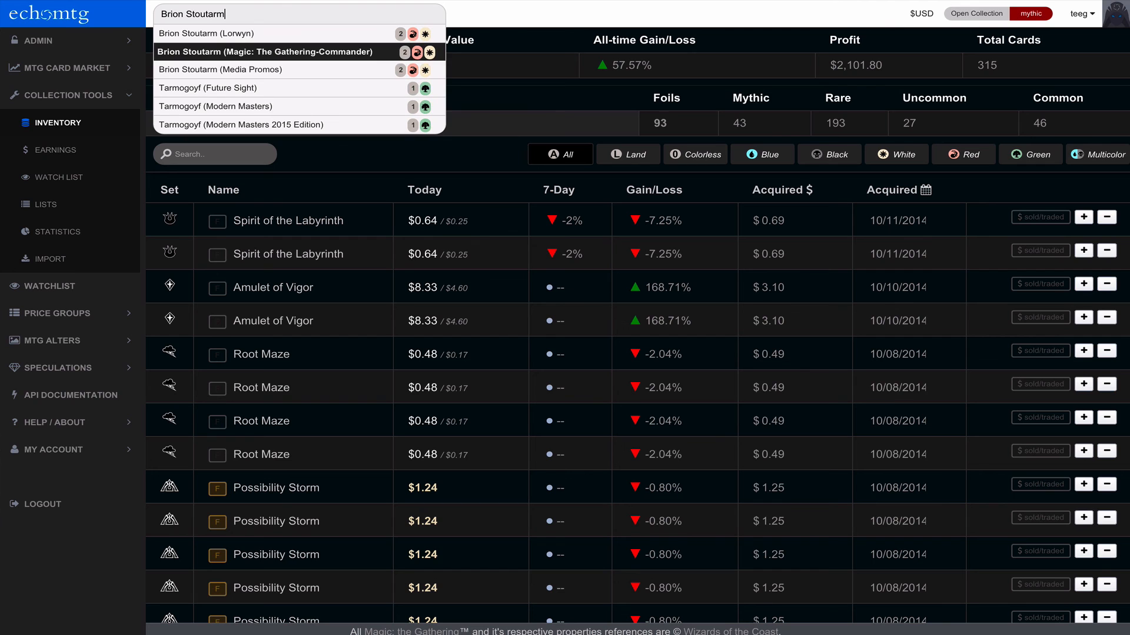
pyautogui.click(266, 51)
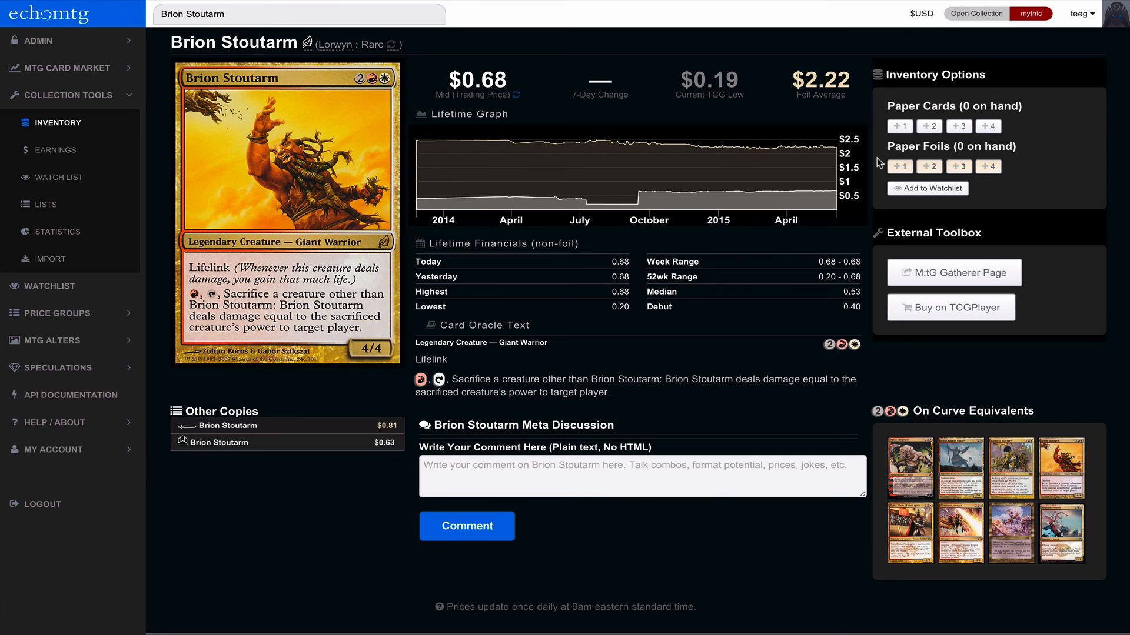
pyautogui.moveTo(988, 127)
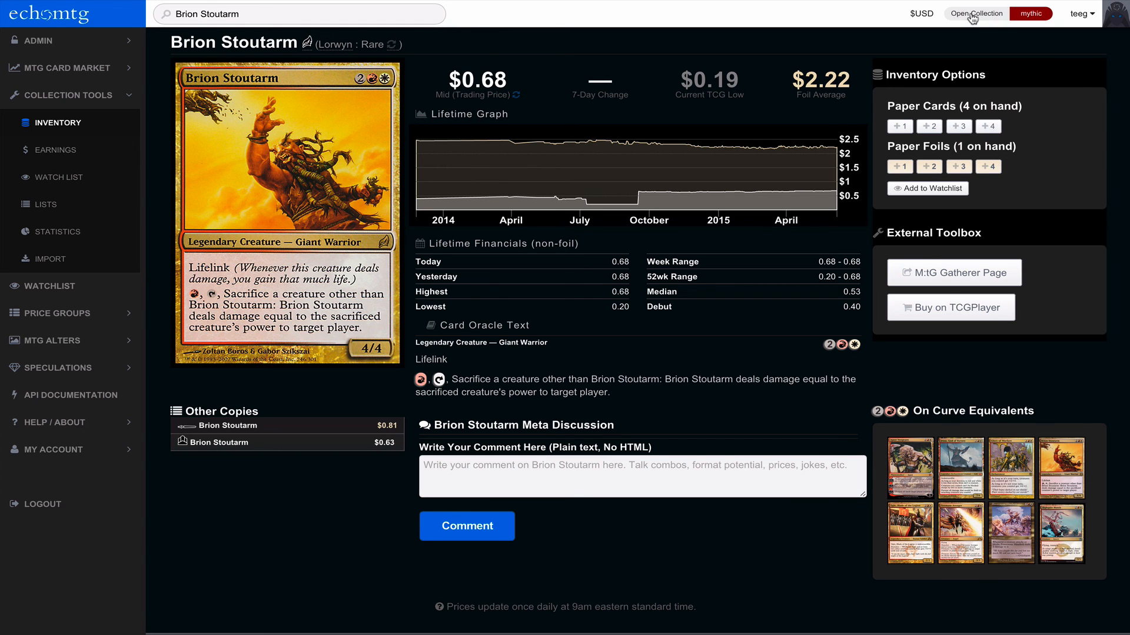
pyautogui.click(977, 14)
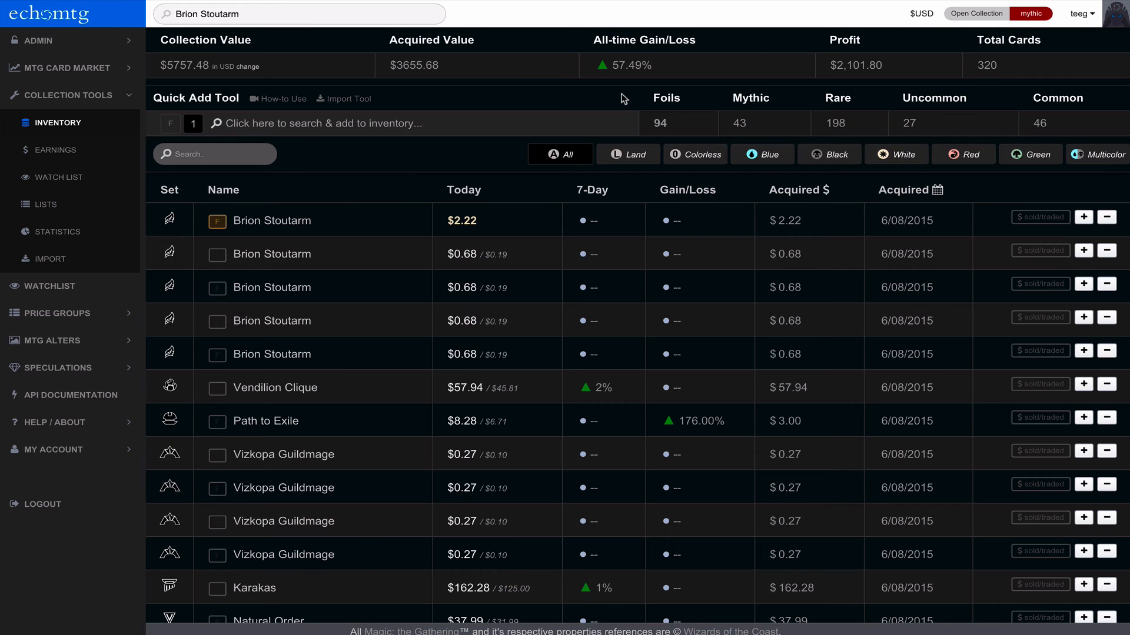
pyautogui.moveTo(1000, 340)
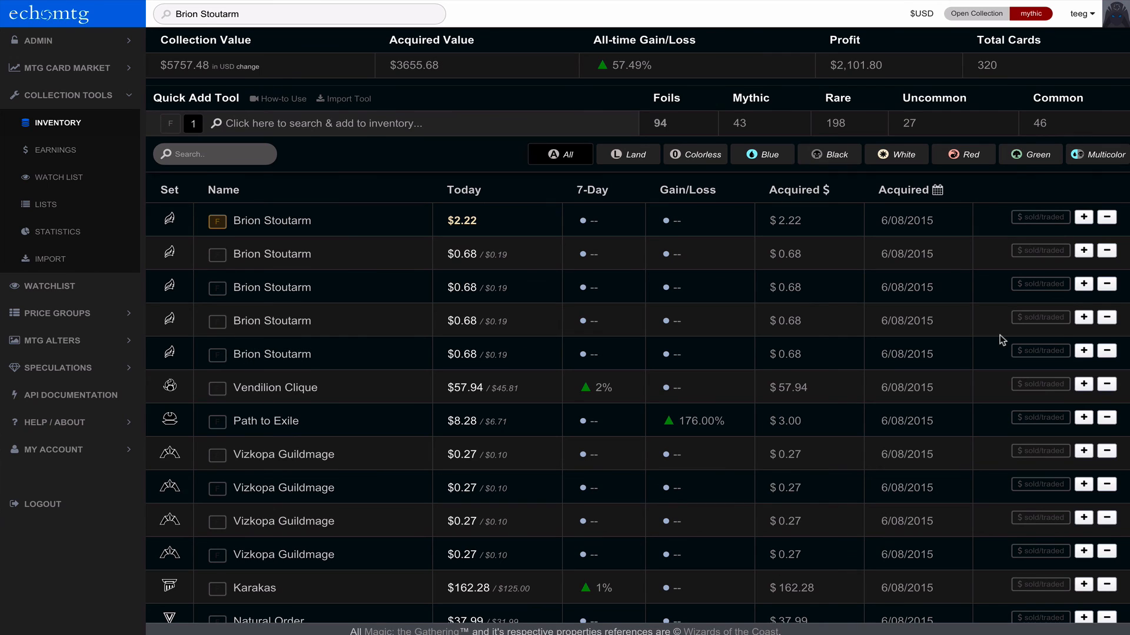
# - Remove every Brion Stoutarm copy, returning inventory to 315 cards, 93 foils, $3650.74 acquired
pyautogui.click(1106, 217)
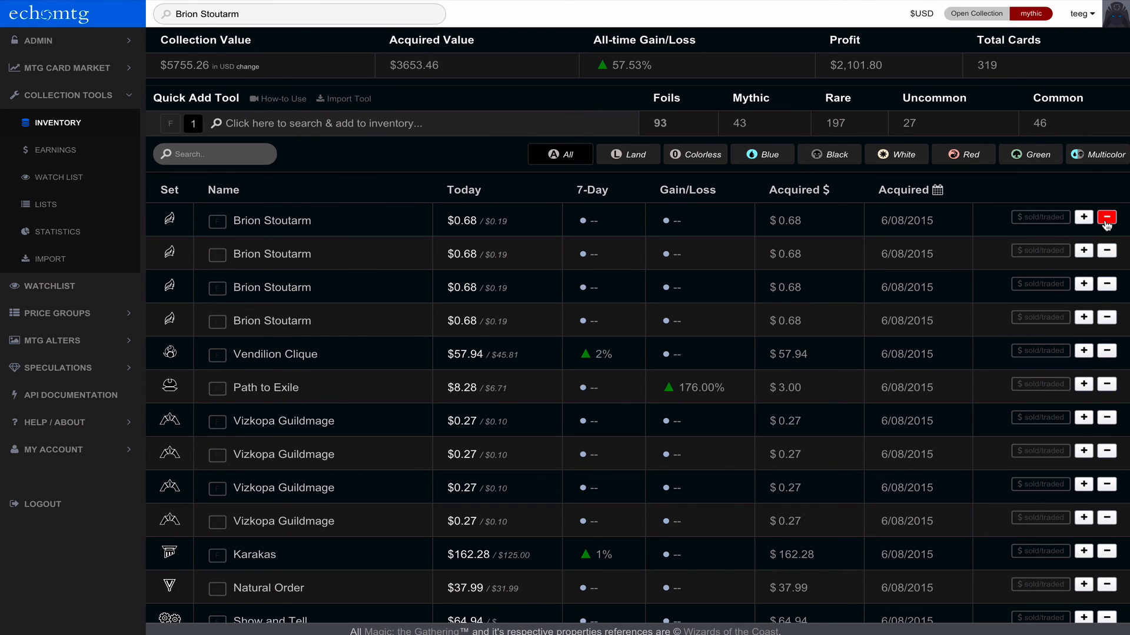
pyautogui.click(1106, 217)
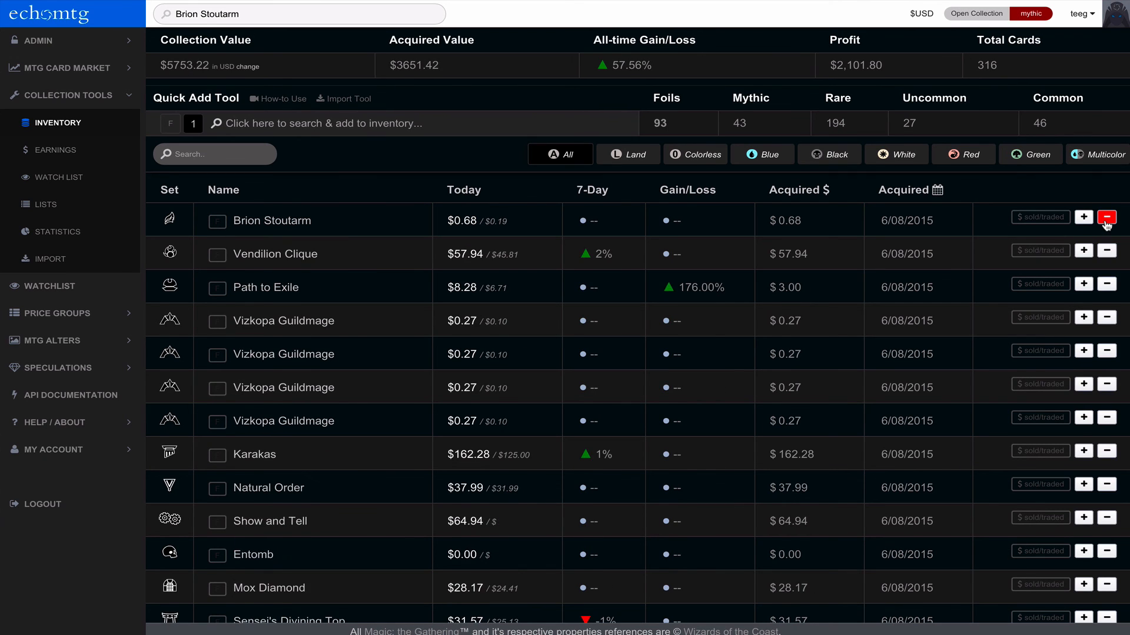
pyautogui.click(1106, 217)
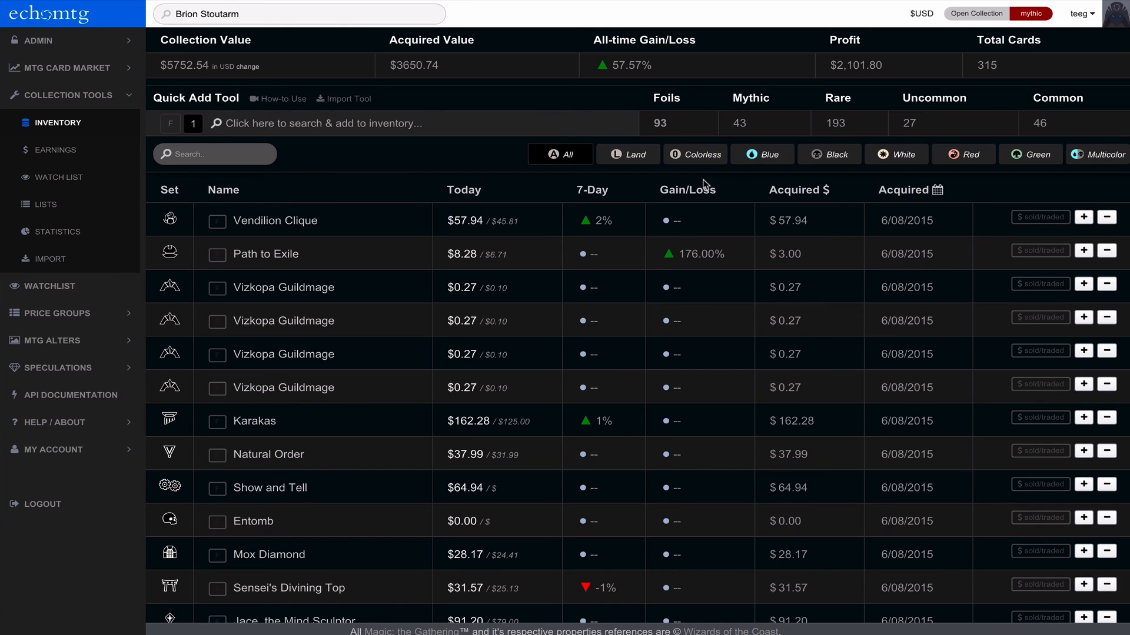